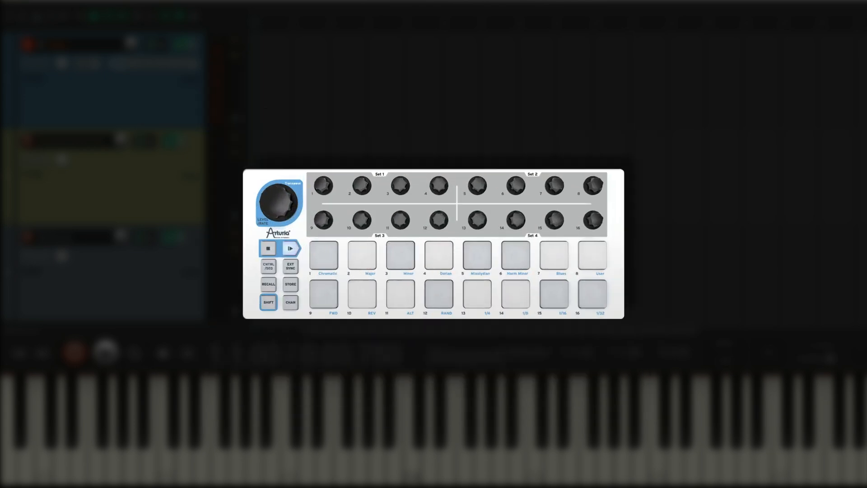
Bring up the Sitala instrument window from track 1's FX button
click(315, 268)
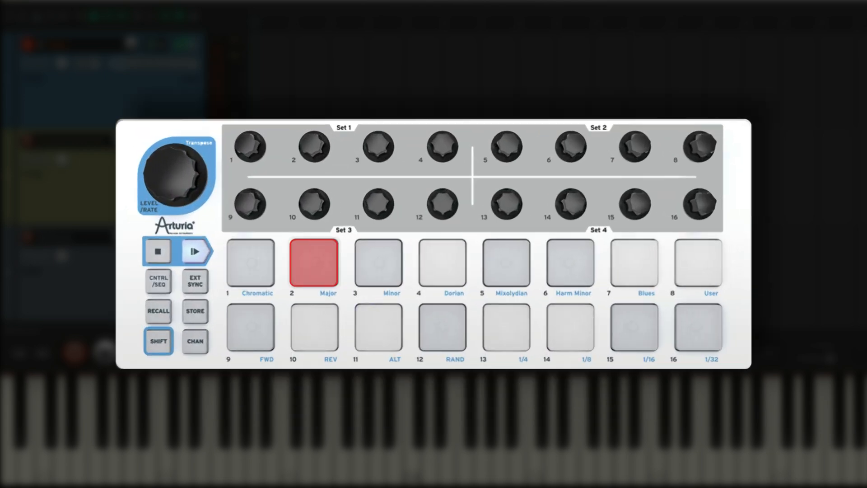
click(313, 332)
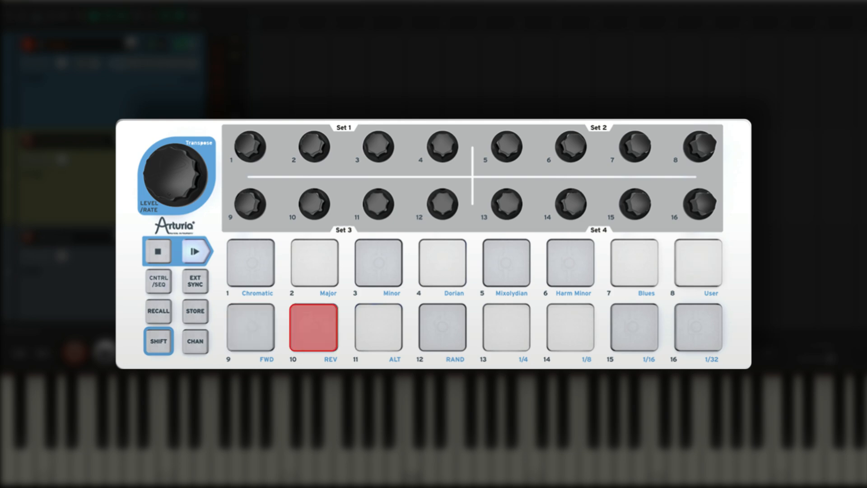
click(314, 331)
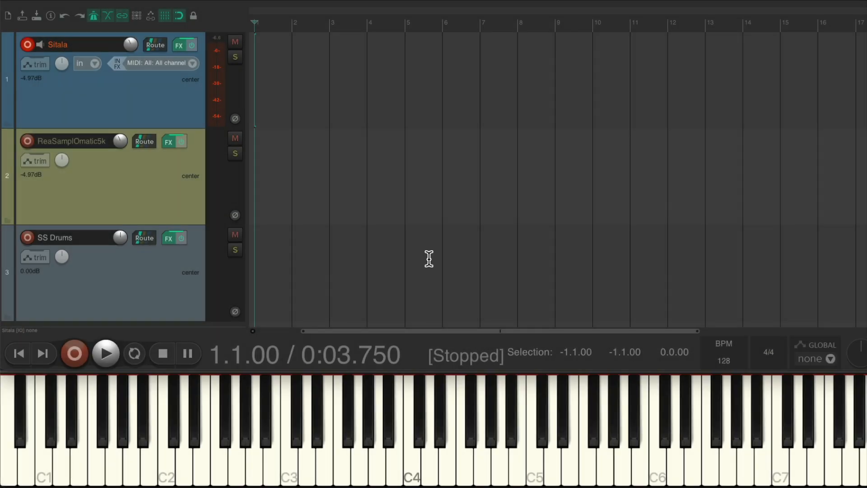
mouse_move(419, 432)
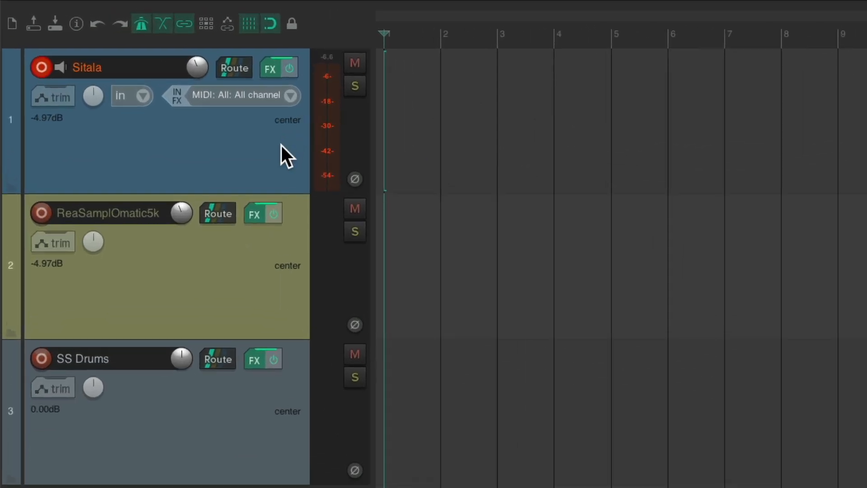
click(270, 68)
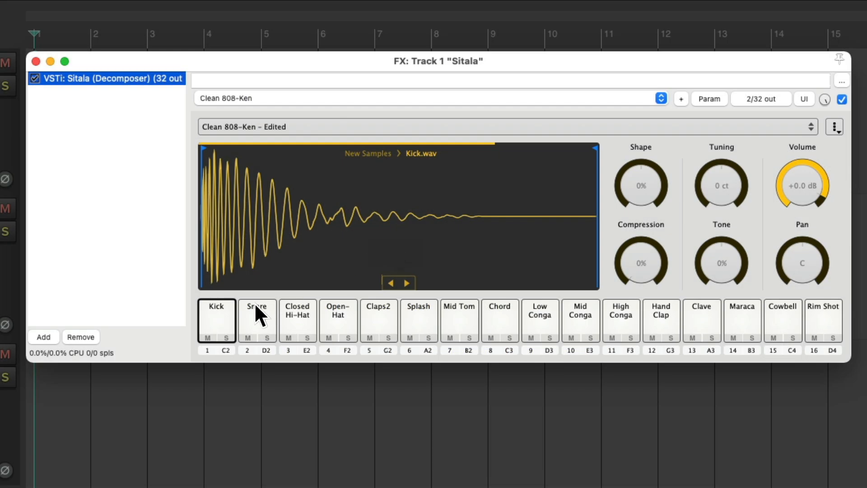
mouse_move(227, 326)
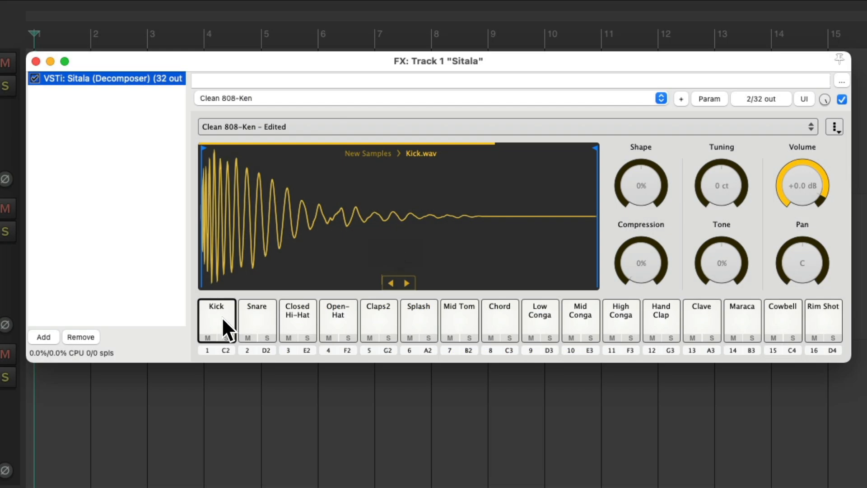
Audition Sitala's Kick, Open-Hat and Claps2 pads
click(338, 319)
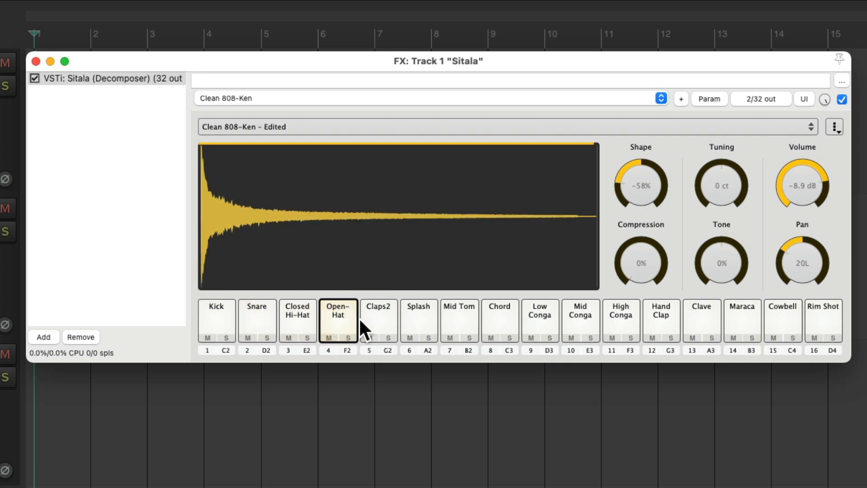
click(378, 320)
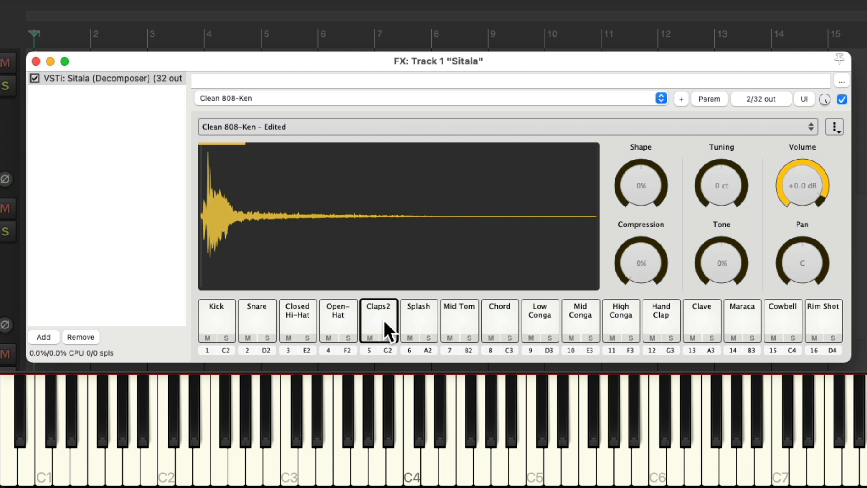
mouse_move(482, 432)
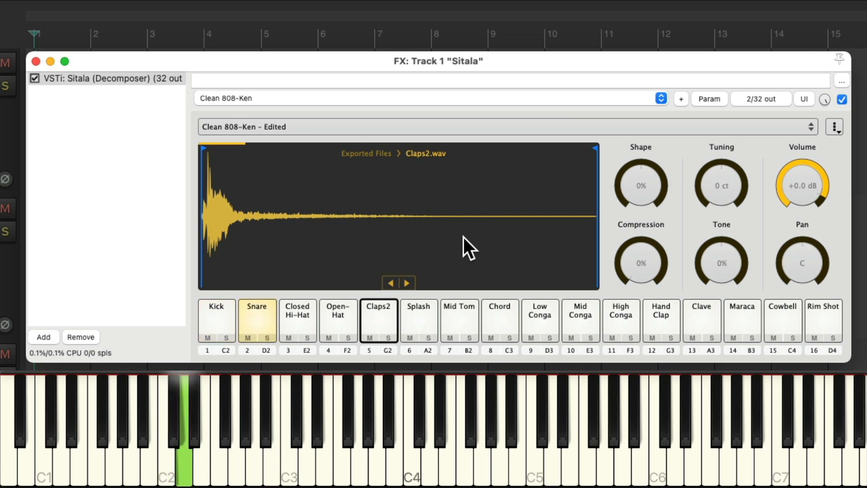
click(418, 321)
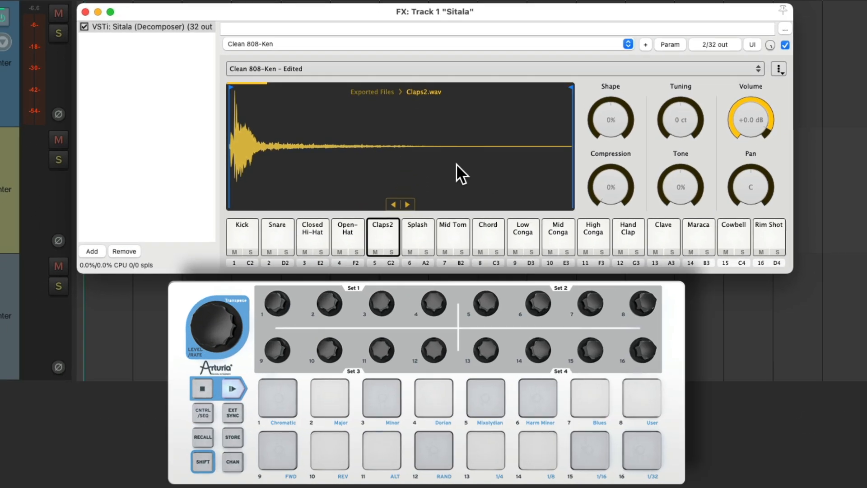
Show Sitala's MIDI Map Presets list, with White Keys currently active
click(380, 454)
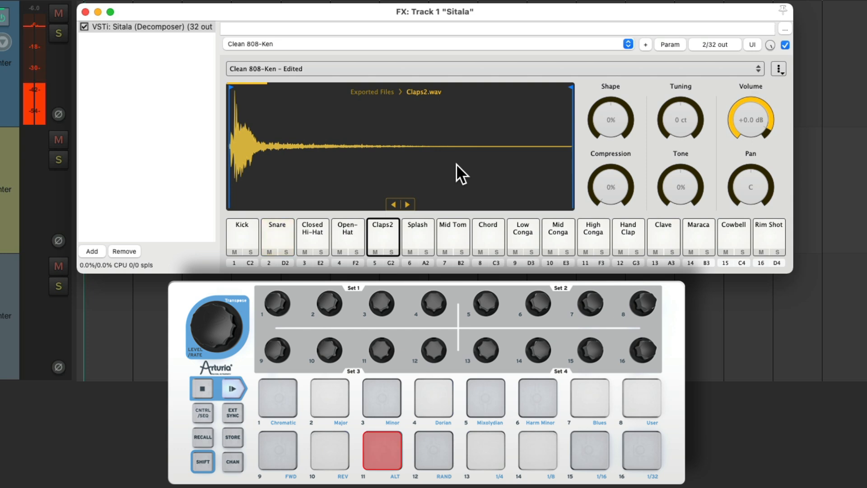
click(347, 236)
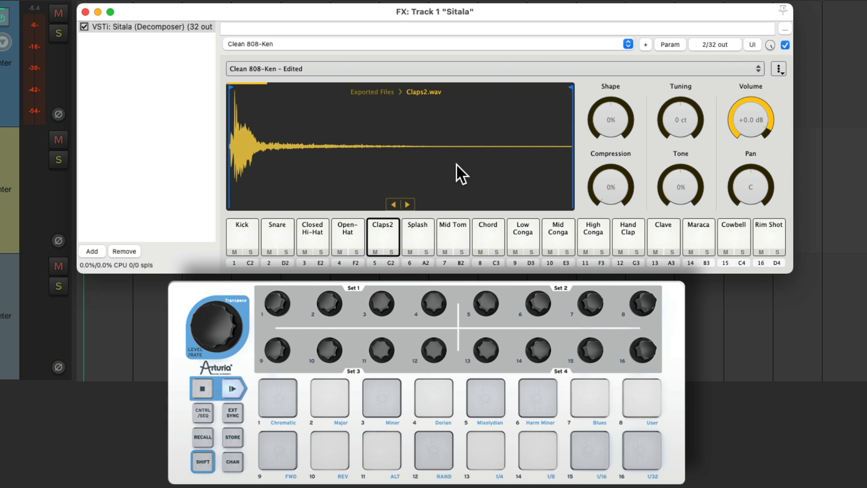
click(779, 69)
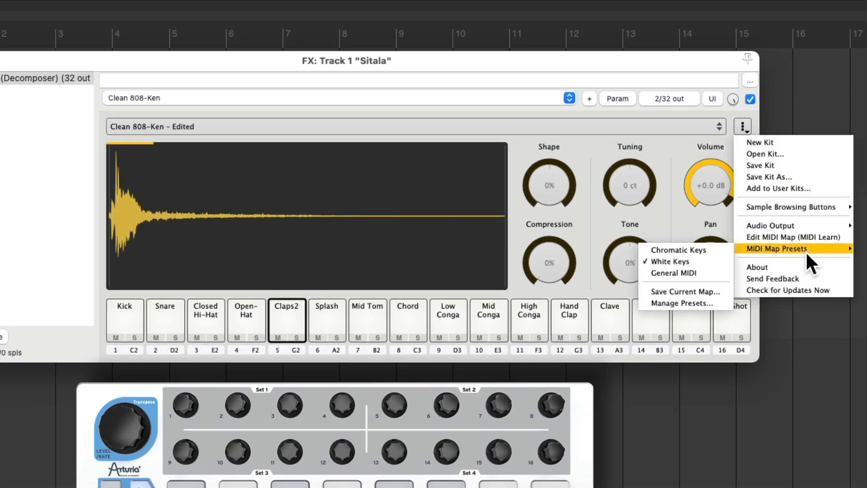
mouse_move(816, 263)
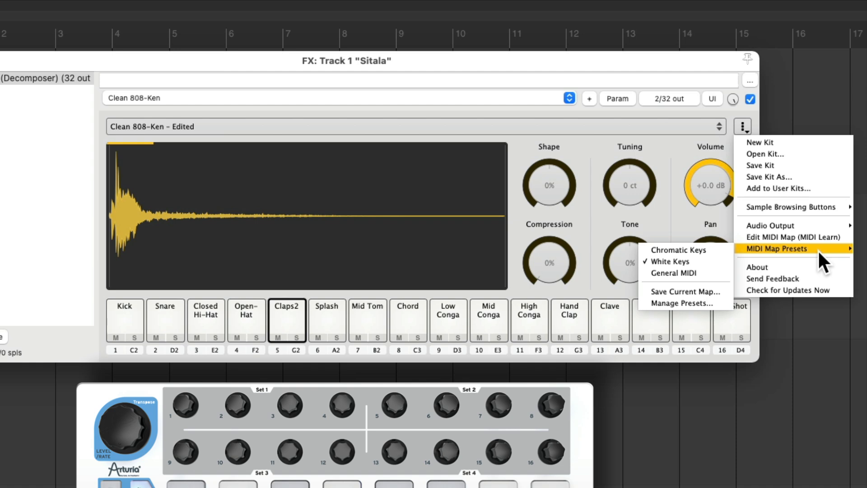
mouse_move(672, 261)
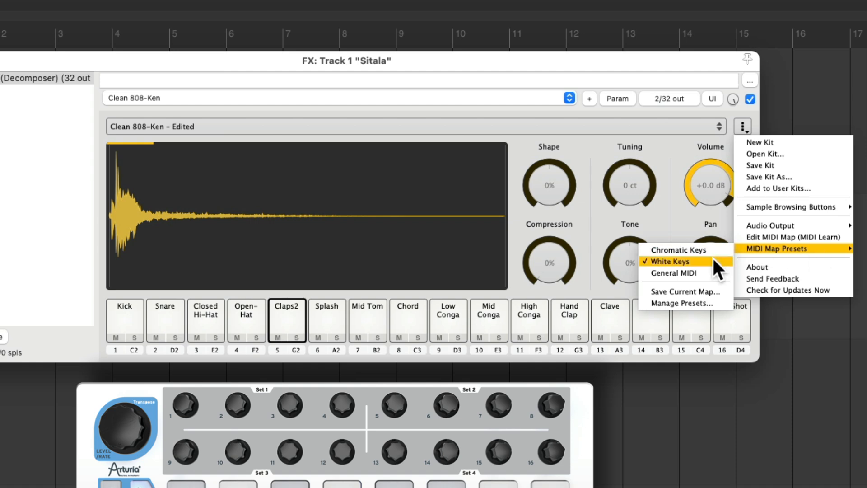
Switch Sitala's pad mapping to Chromatic Keys, then to the General MIDI preset
click(679, 249)
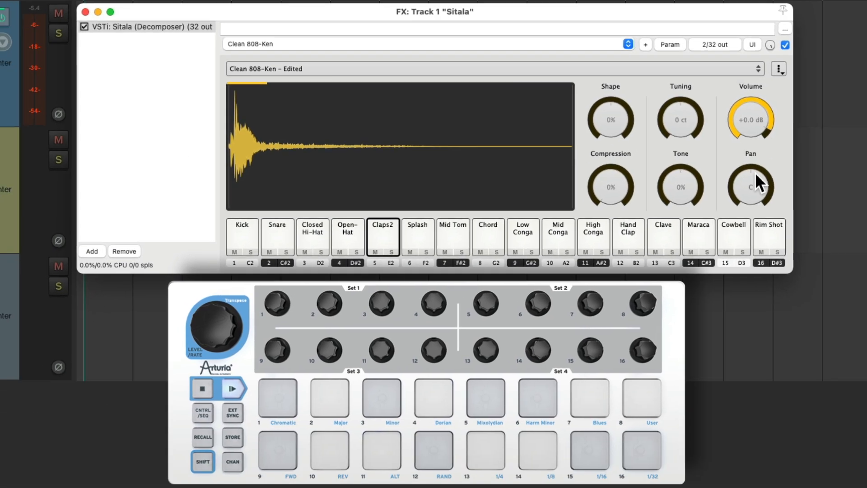
click(434, 455)
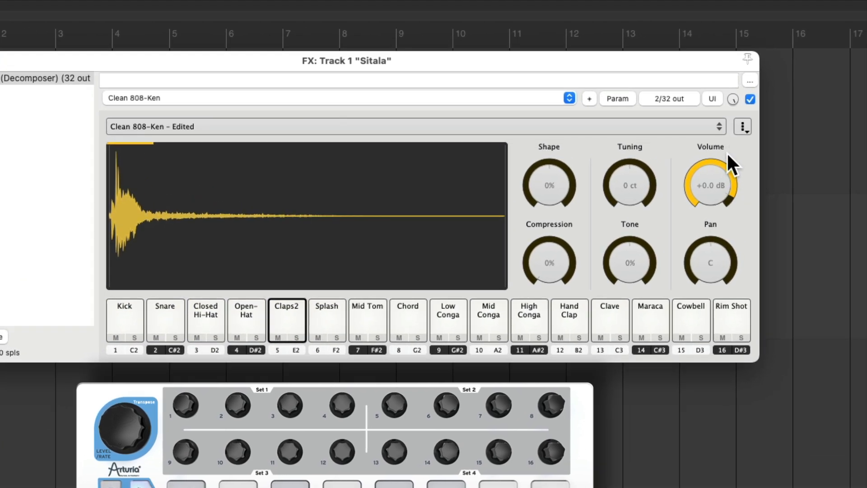
click(742, 126)
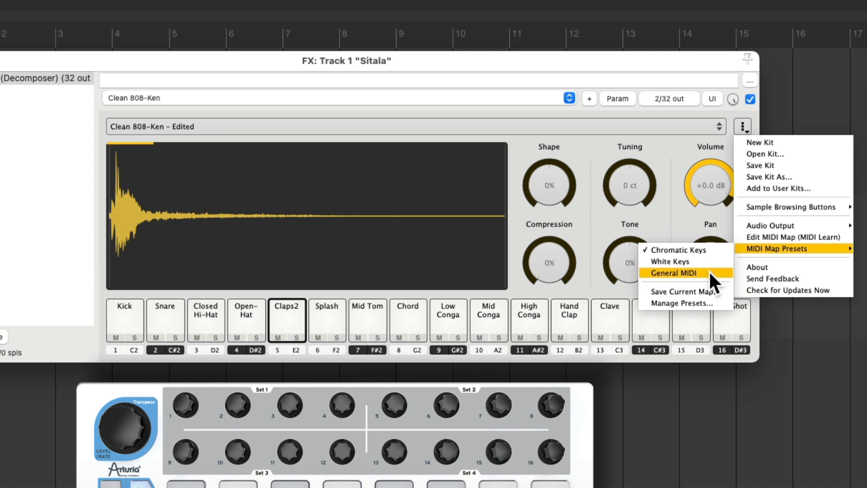
click(671, 272)
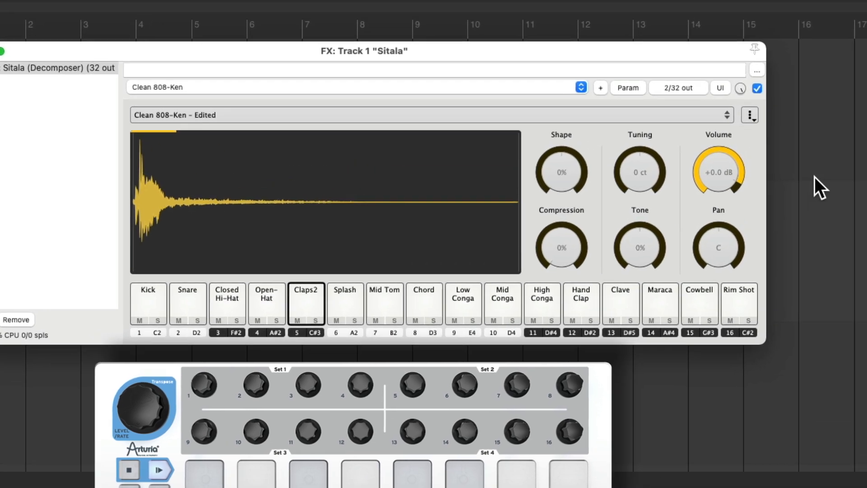
In MIDI Learn mode, assign new controller notes to the Kick, Snare and Claps2 pads
click(749, 115)
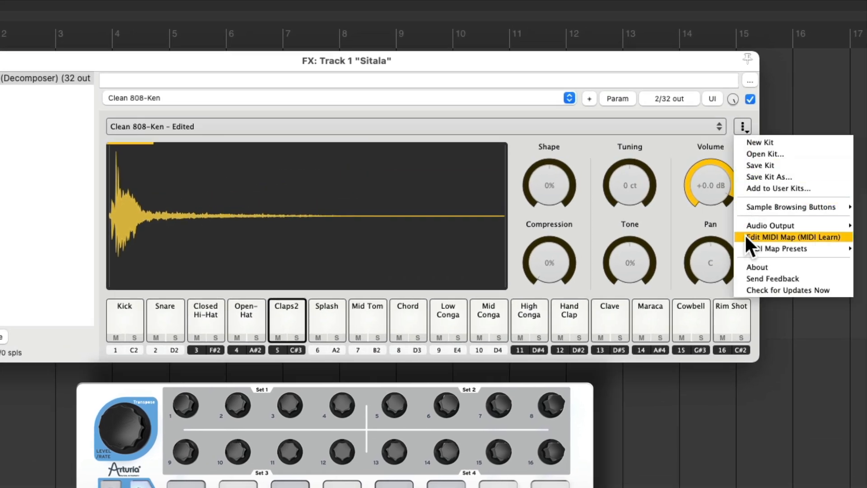
mouse_move(750, 252)
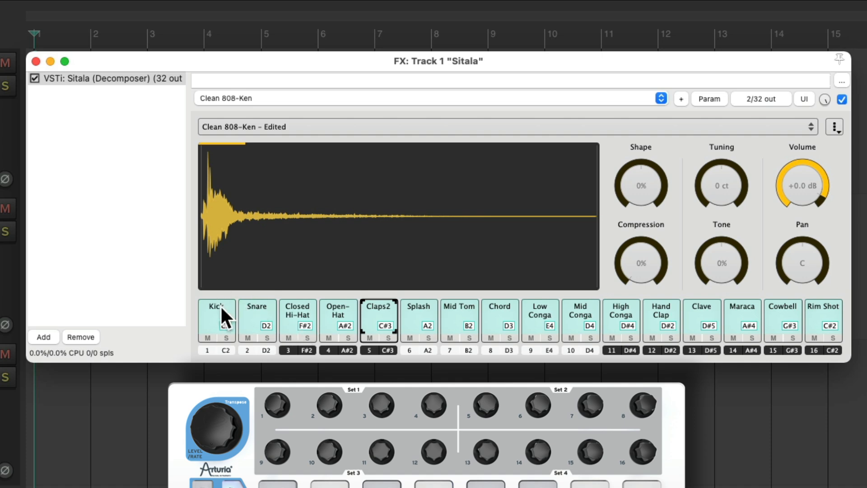
click(215, 320)
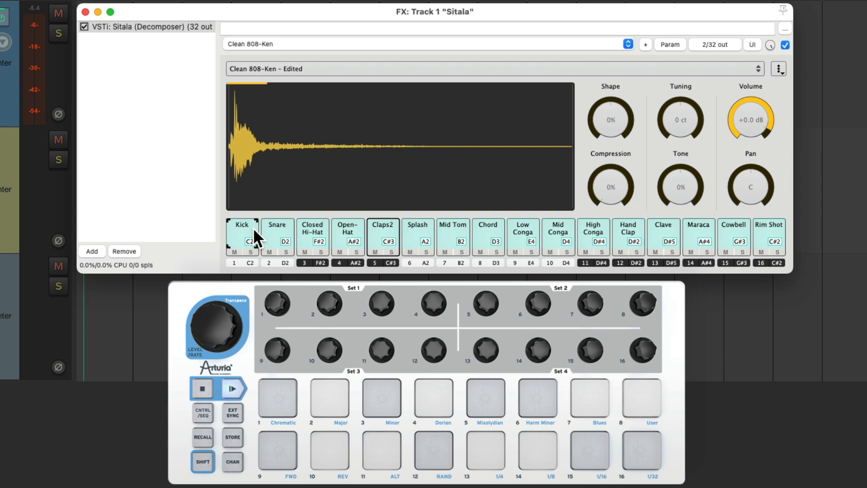
click(276, 400)
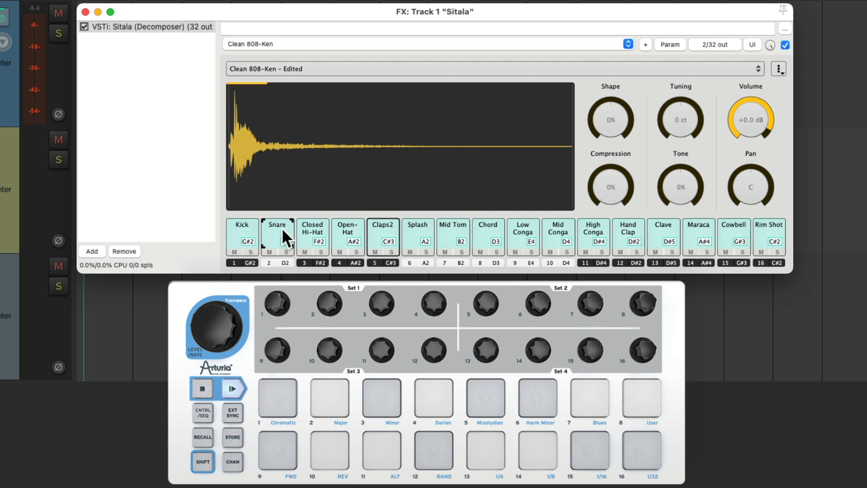
click(329, 400)
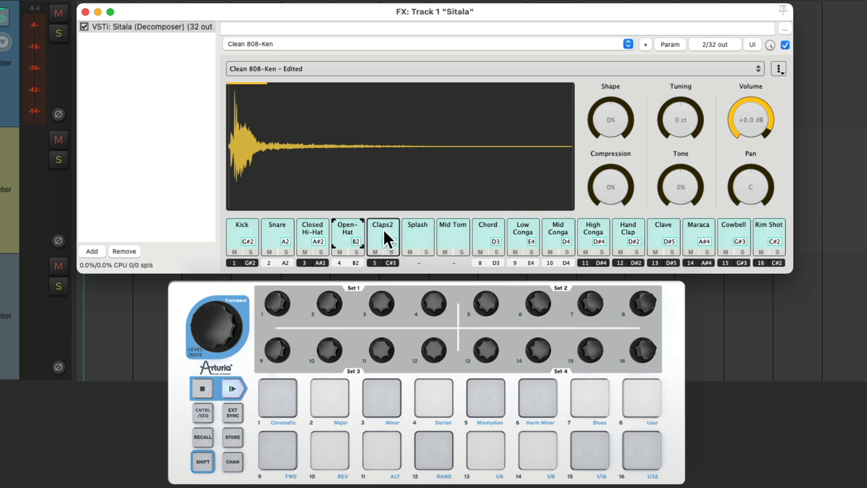
click(485, 399)
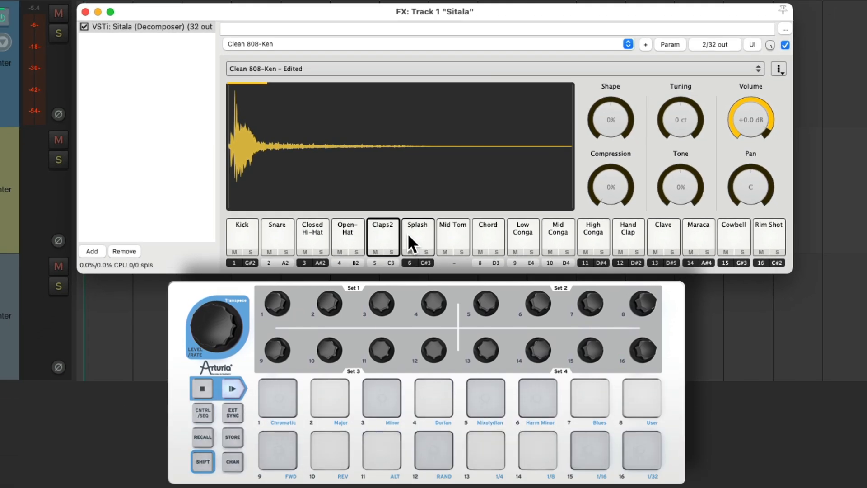
Finish the remap so Kick through Splash sit on G#2–C#3 and test Kick from the controller
click(277, 398)
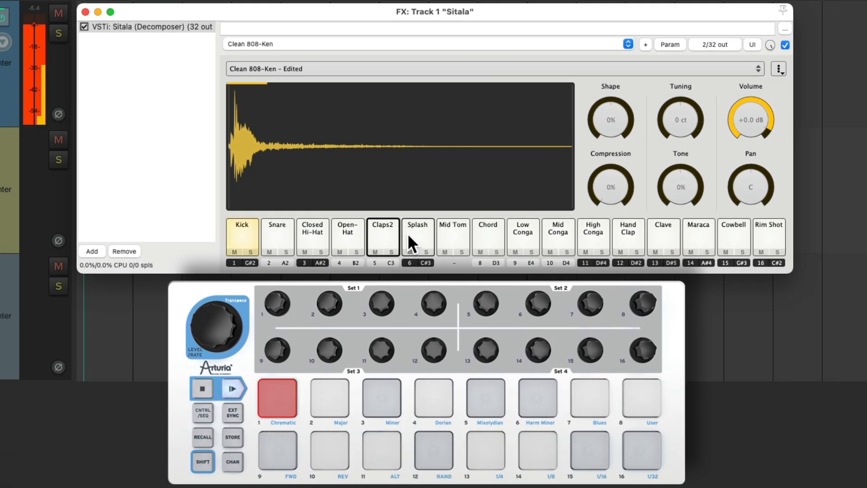
click(434, 401)
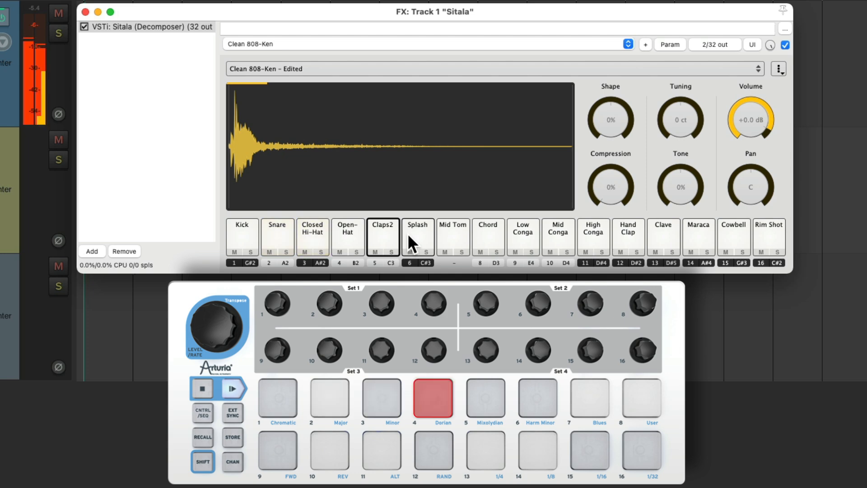
click(433, 401)
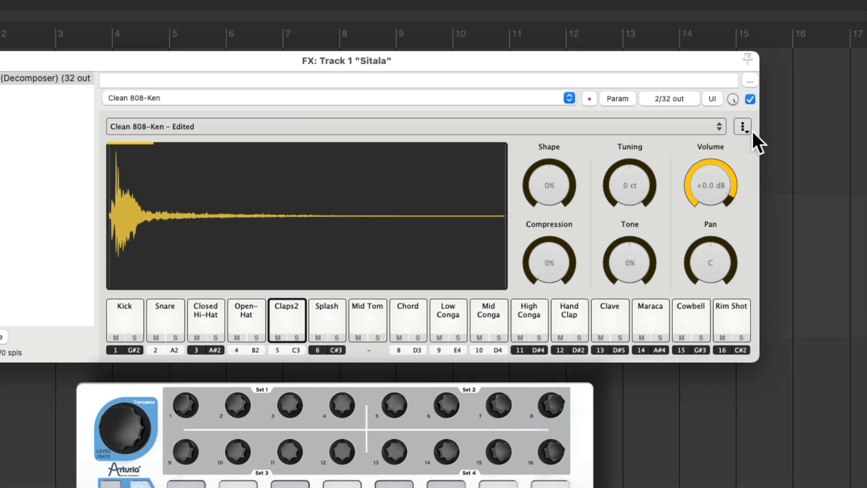
Save Sitala's current pad mapping as a preset named My-Map
click(743, 126)
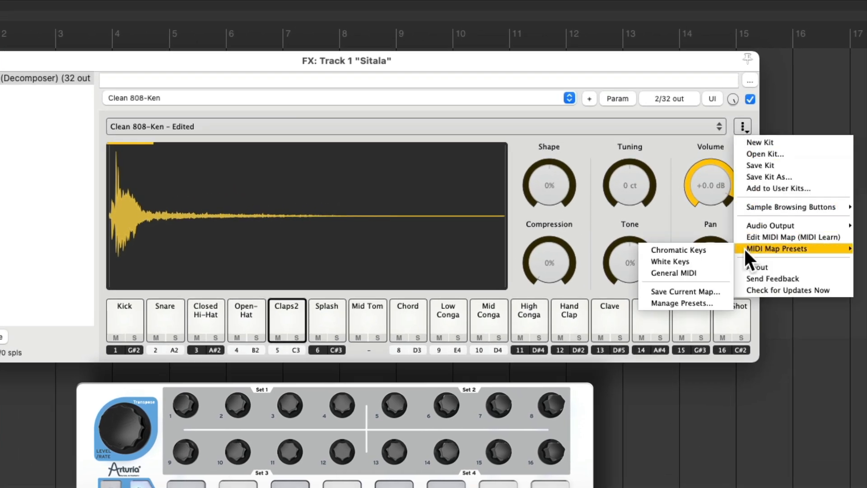
mouse_move(702, 303)
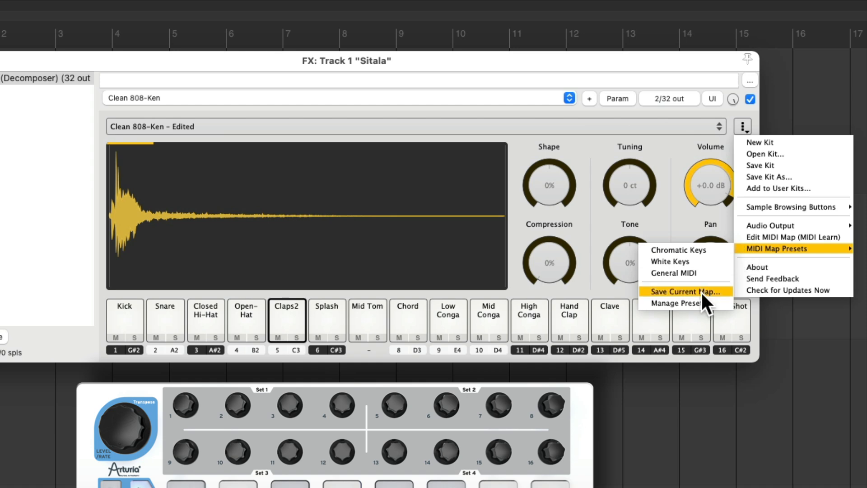
click(684, 292)
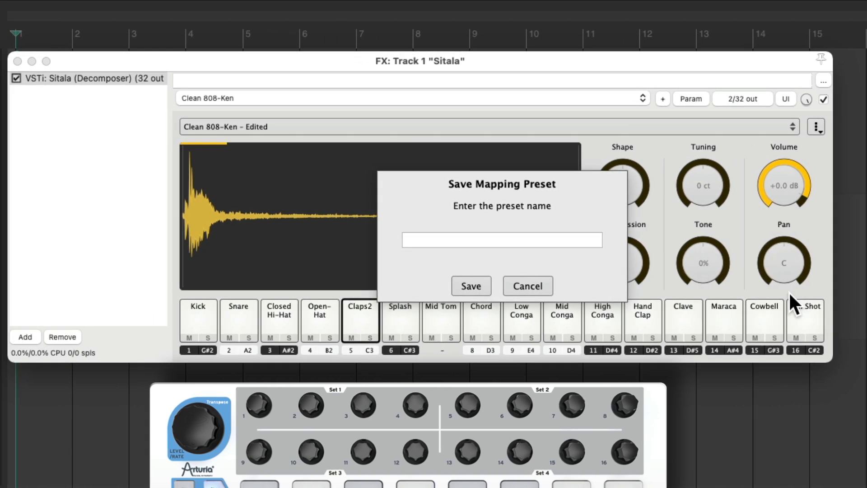
text(My)
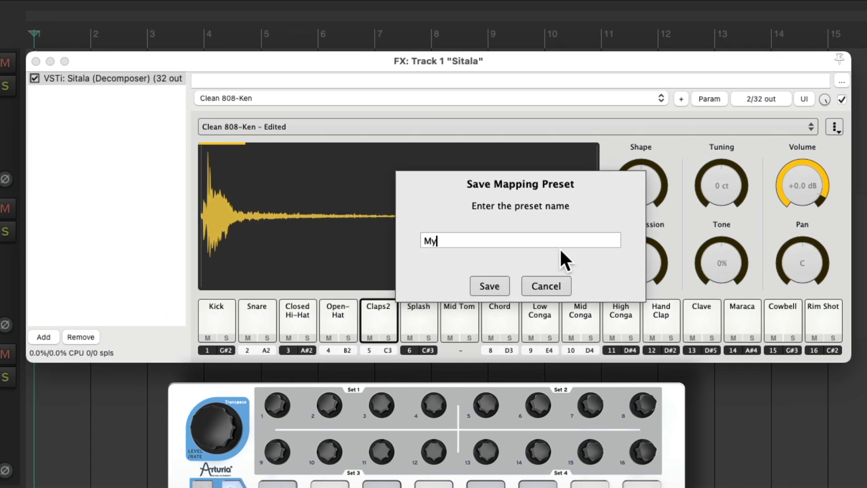
text(-Map)
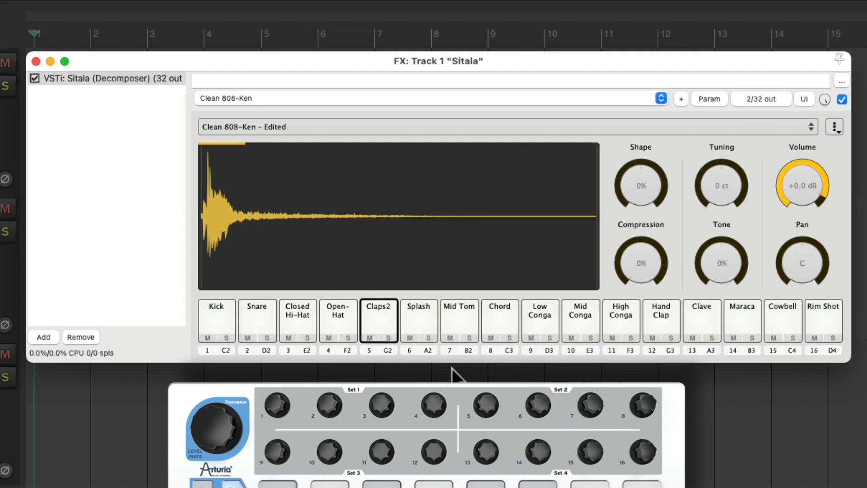
Reload the My-Map preset to restore the custom pad notes, test a pad and close Sitala
click(834, 126)
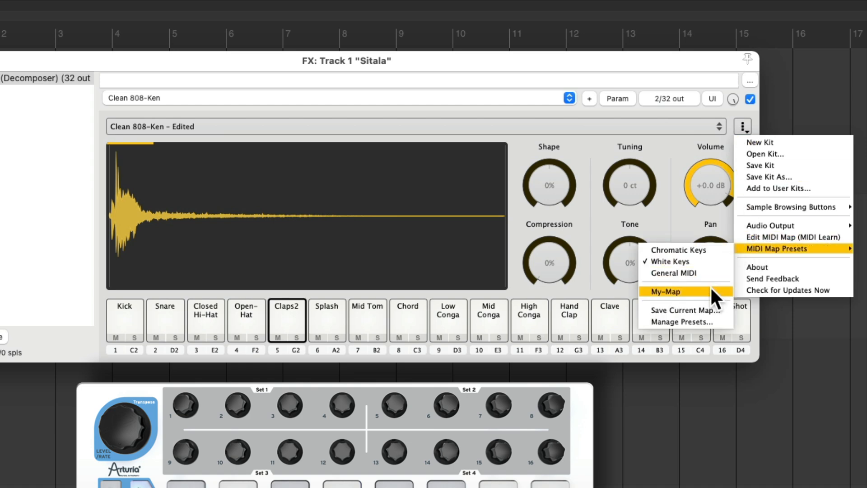
click(666, 292)
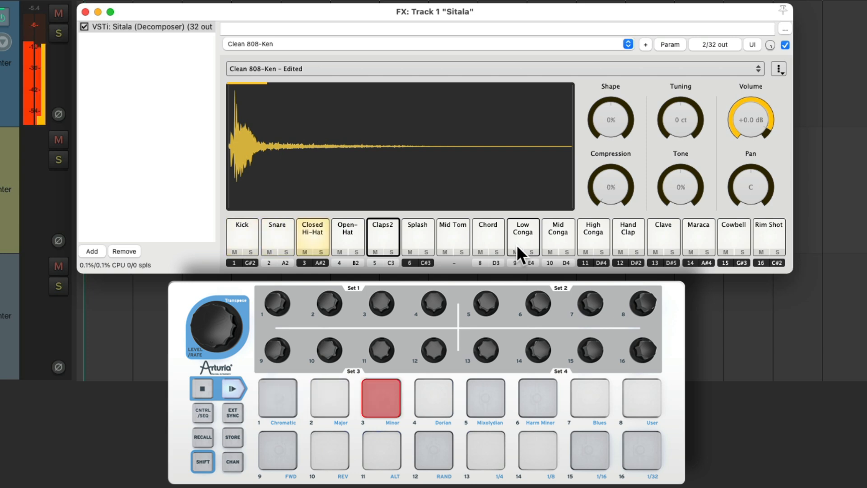
click(538, 401)
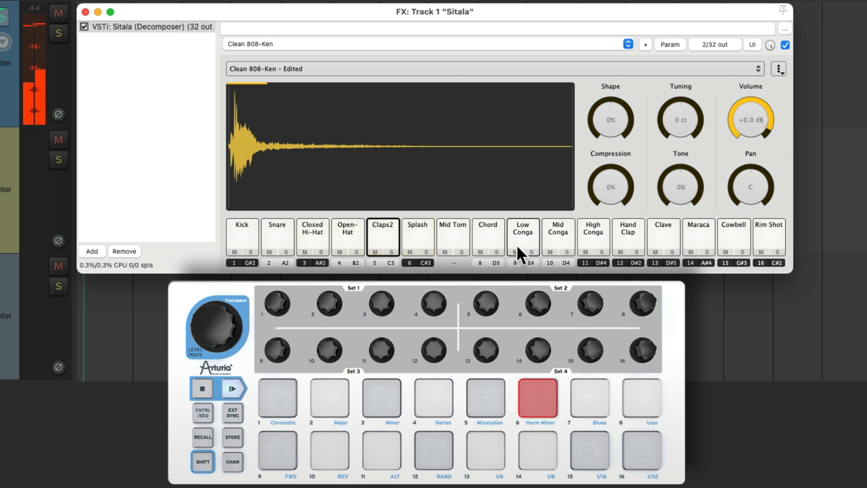
click(537, 400)
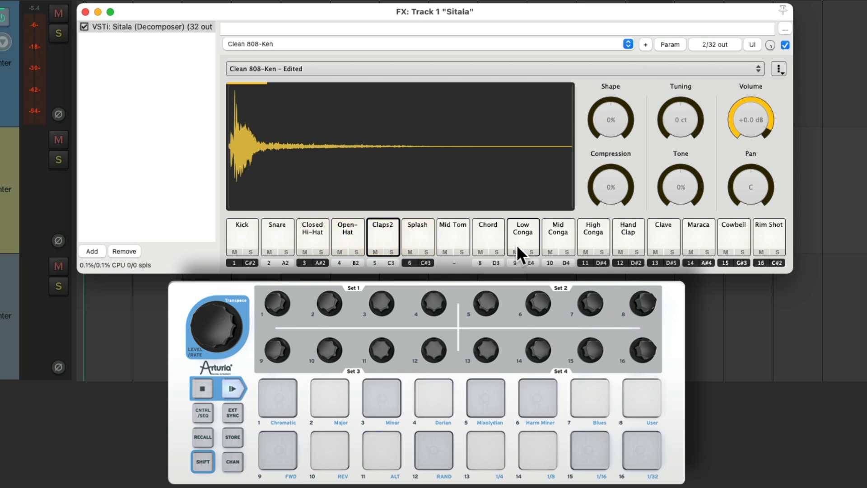
click(85, 12)
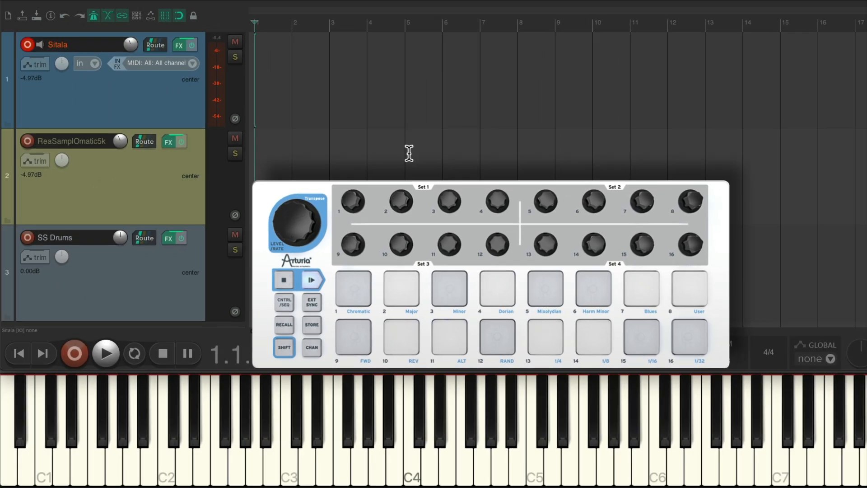
Record a pad-played MIDI drum pattern onto the Sitala track and stop
click(105, 353)
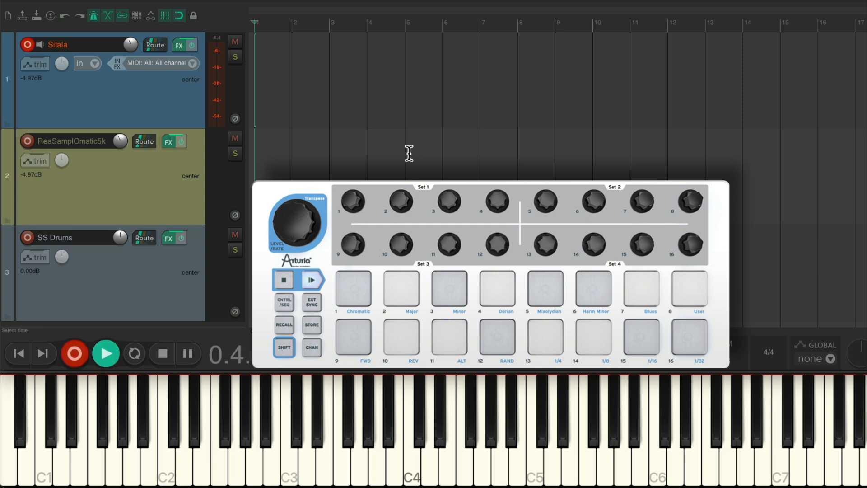
click(400, 291)
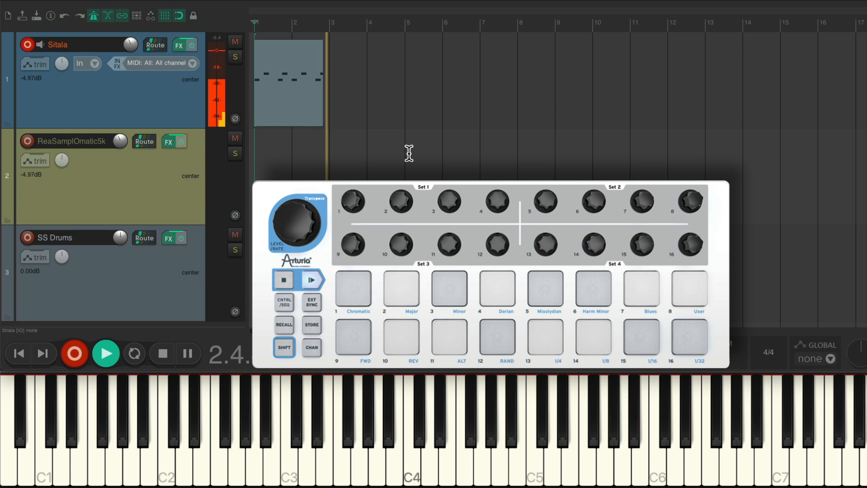
click(354, 290)
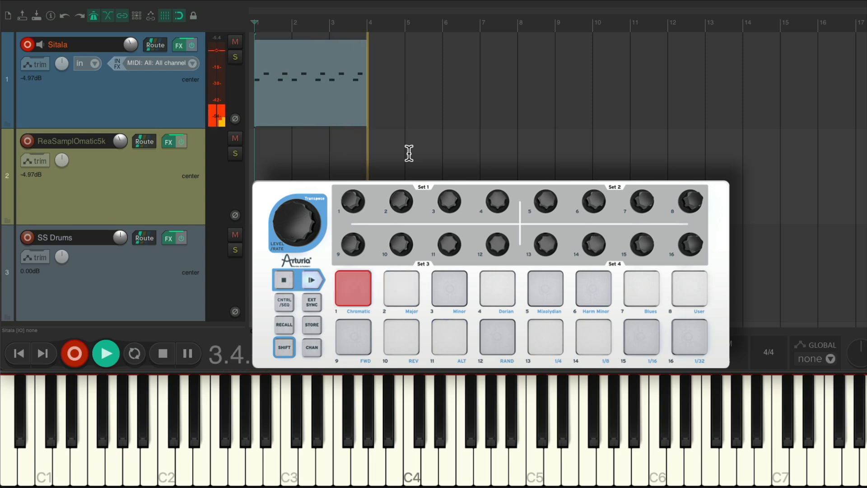
click(641, 292)
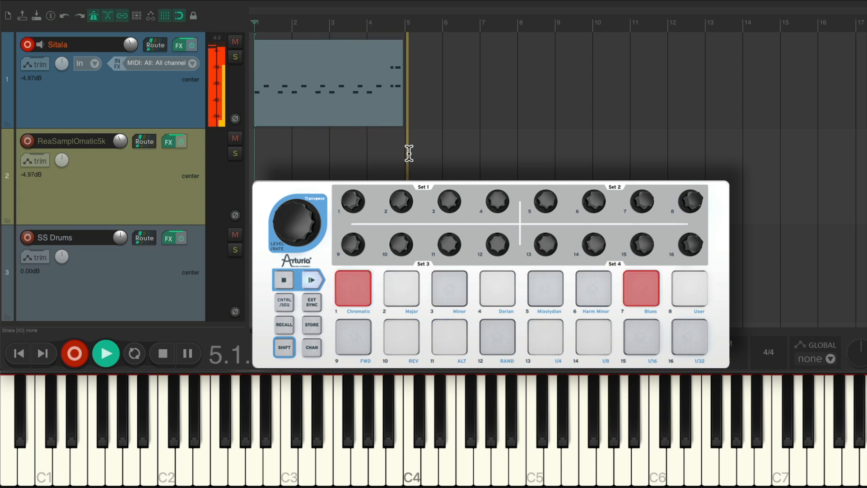
click(449, 291)
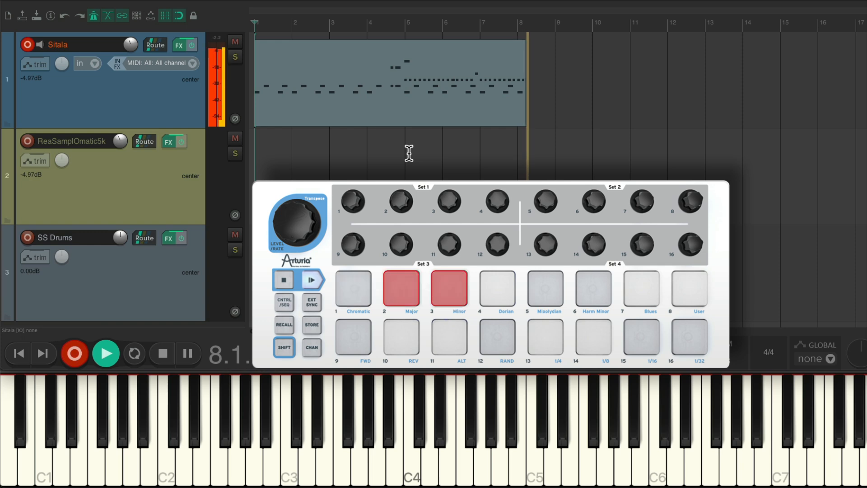
click(448, 292)
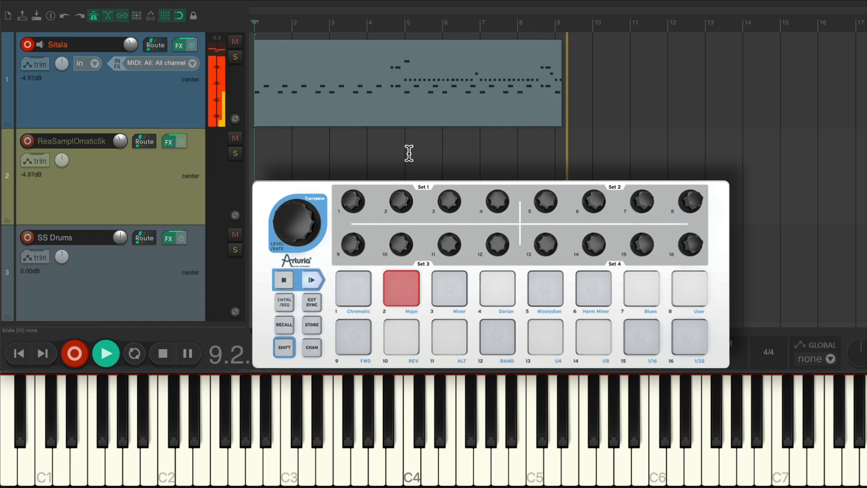
click(448, 289)
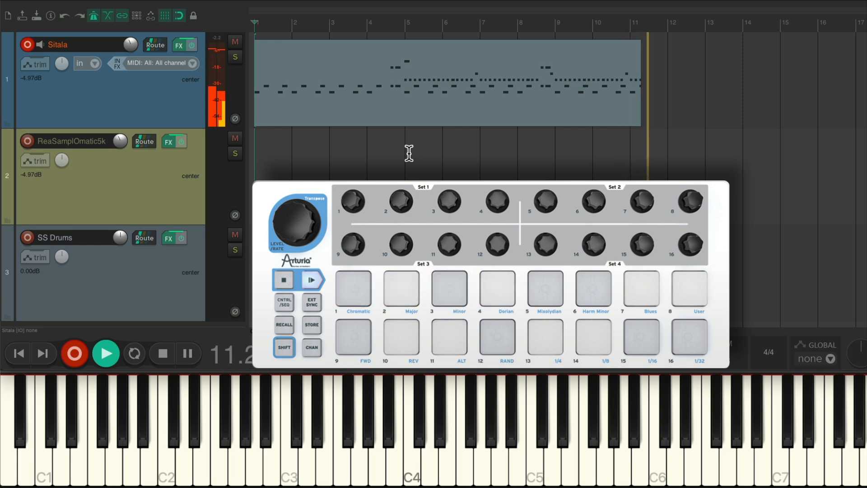
click(449, 290)
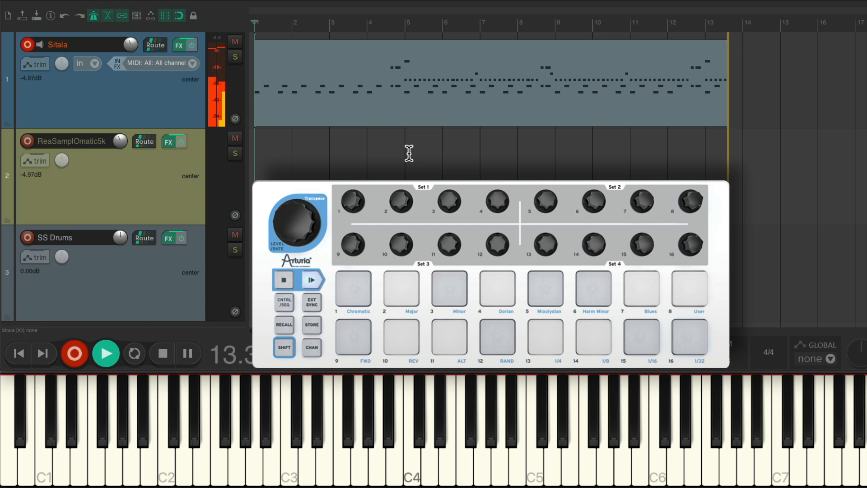
click(352, 290)
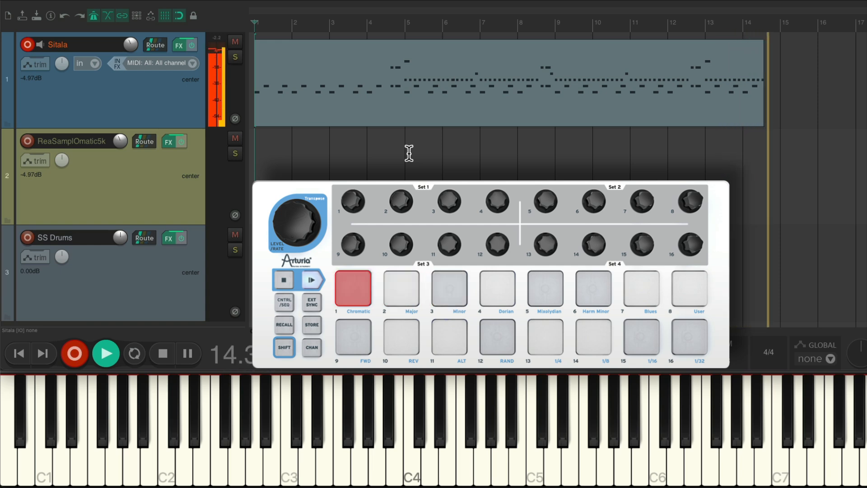
click(448, 290)
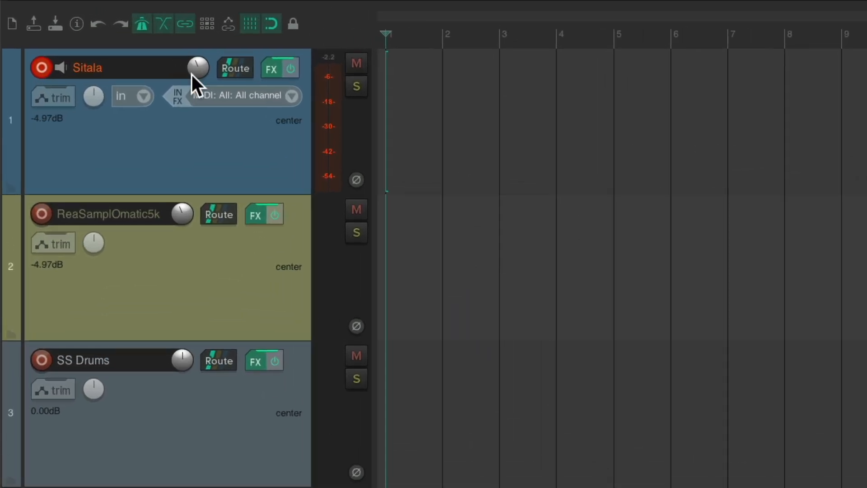
Arm track 2 and browse its six ReaSamplOmatic5k instances, Kick through Splash
click(42, 214)
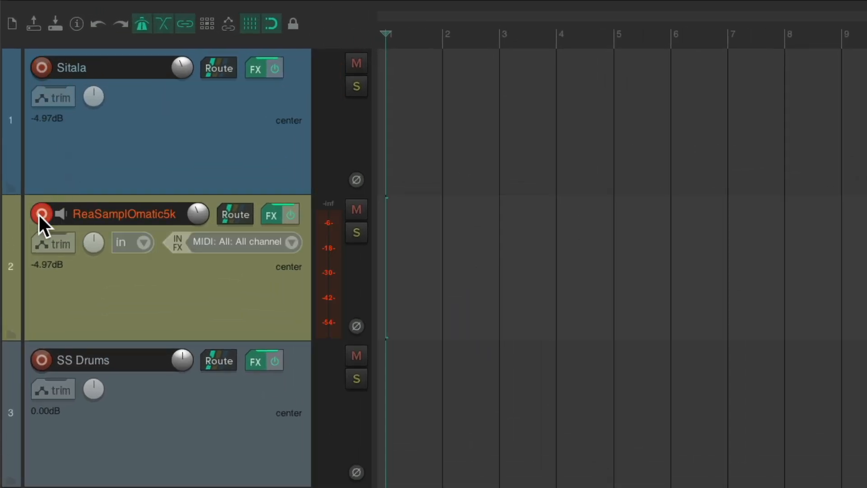
click(270, 215)
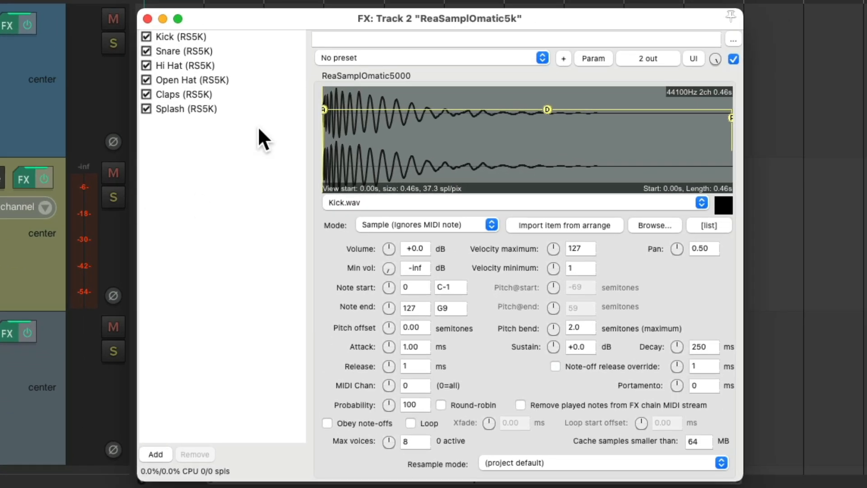
mouse_move(267, 98)
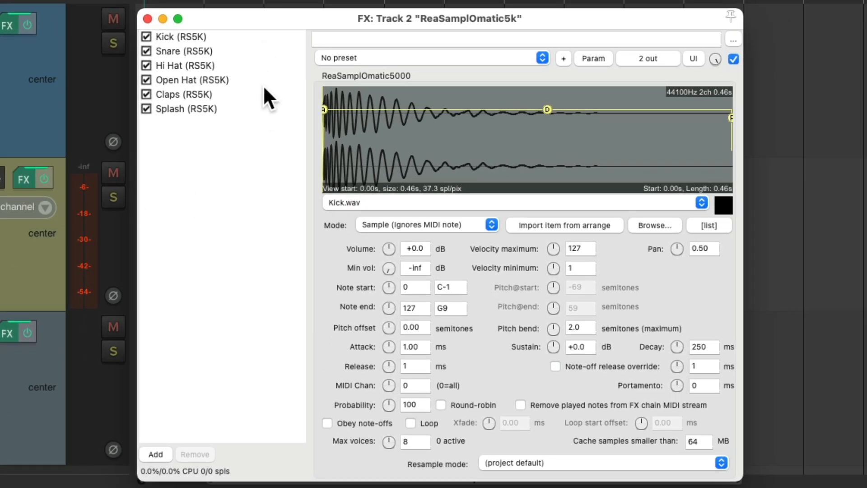
mouse_move(268, 42)
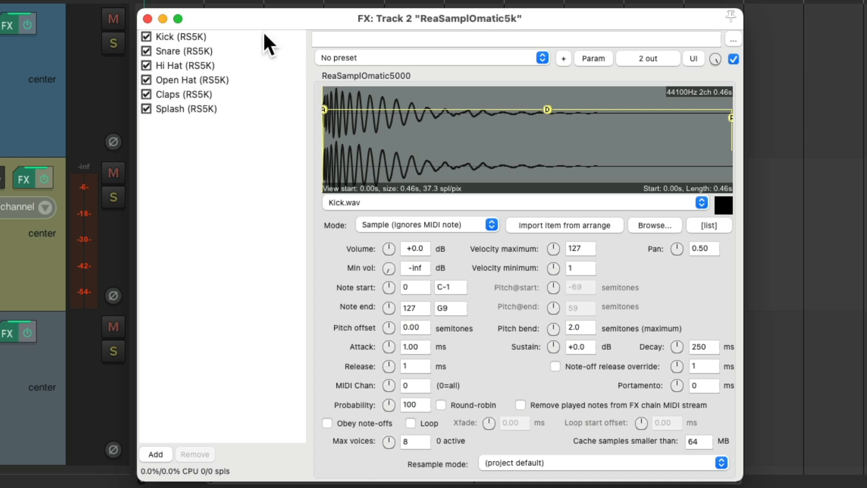
click(183, 36)
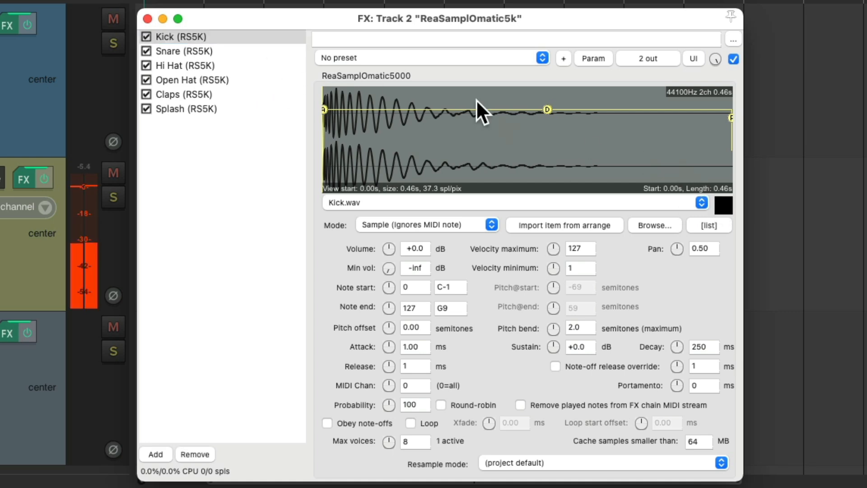
click(188, 65)
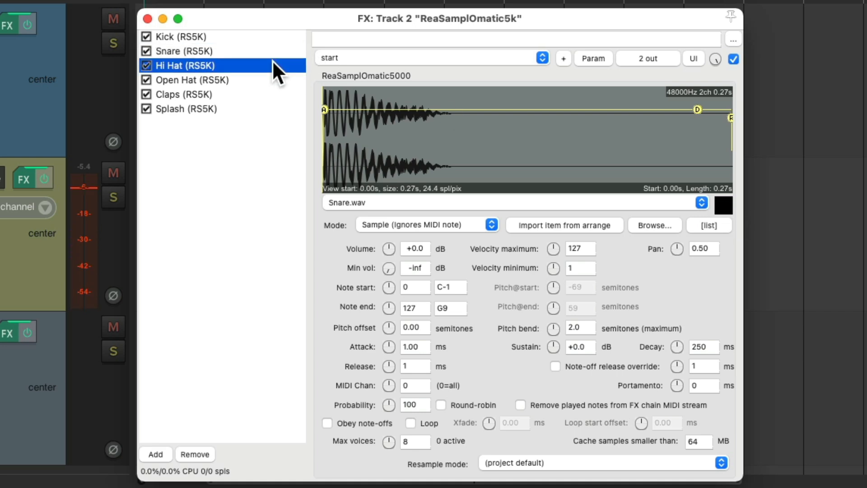
click(193, 79)
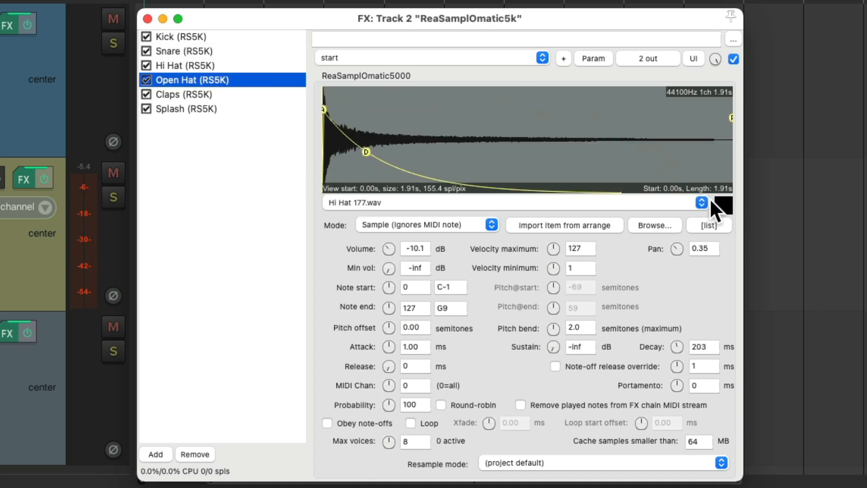
click(184, 94)
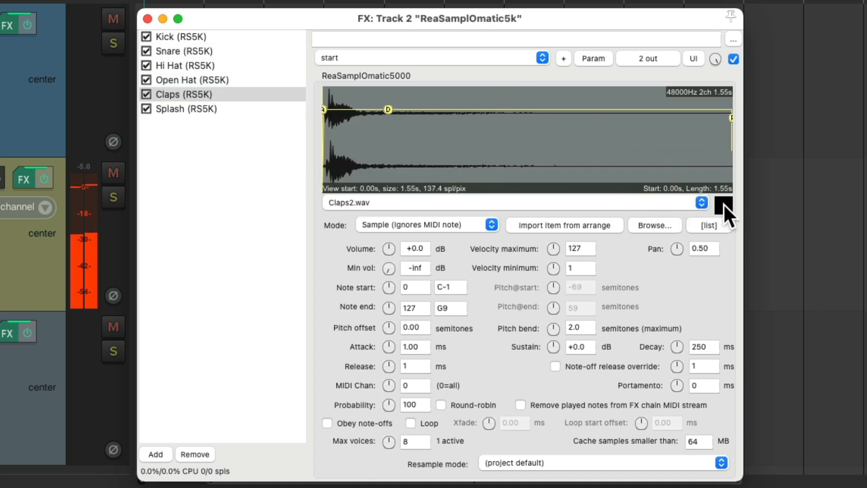
click(191, 108)
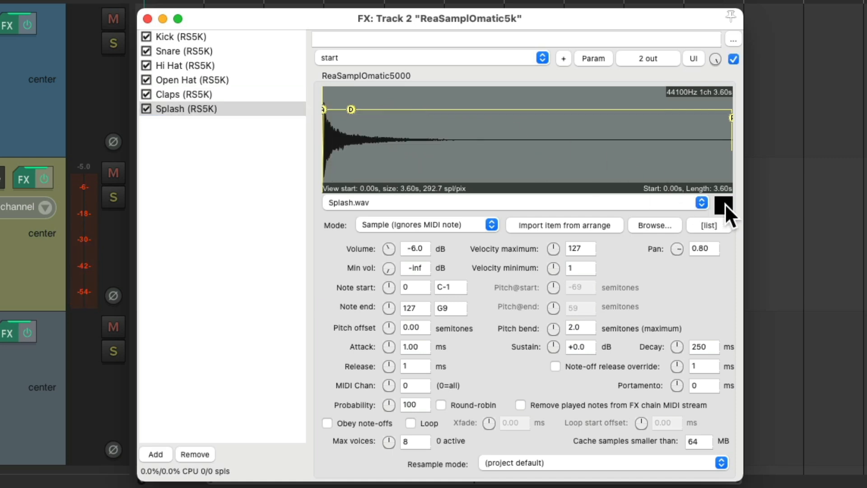
mouse_move(456, 312)
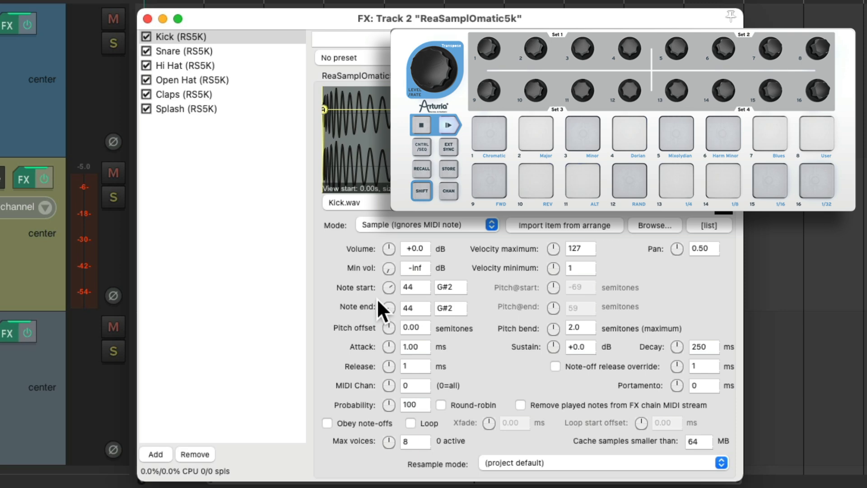
mouse_move(435, 318)
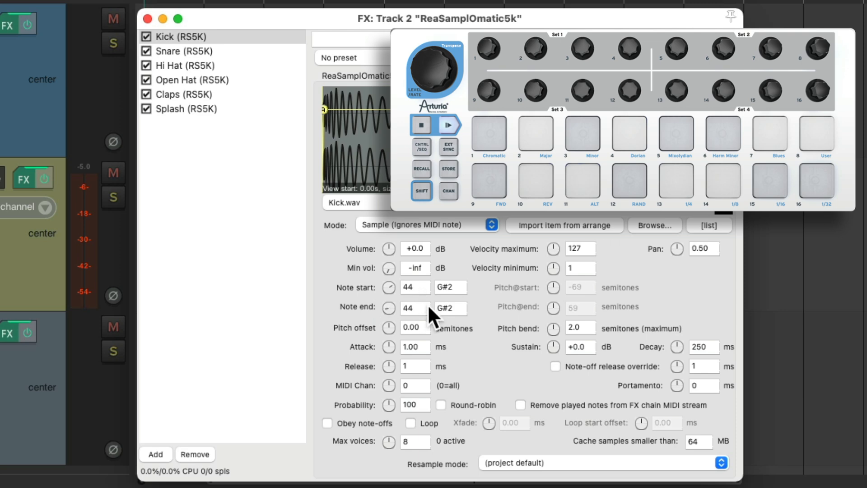
mouse_move(388, 216)
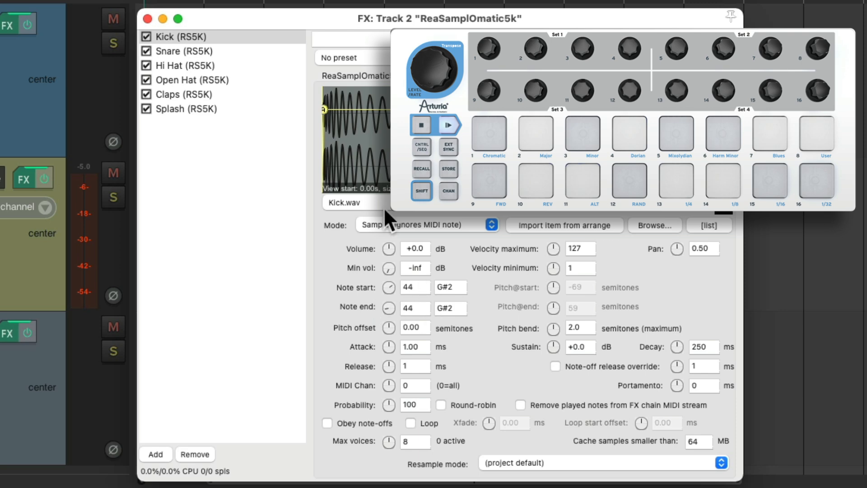
MIDI-learn pad notes for the Snare, Hi Hat, Open Hat, Claps and Splash samplers (45, 46, 48, 49)
click(182, 50)
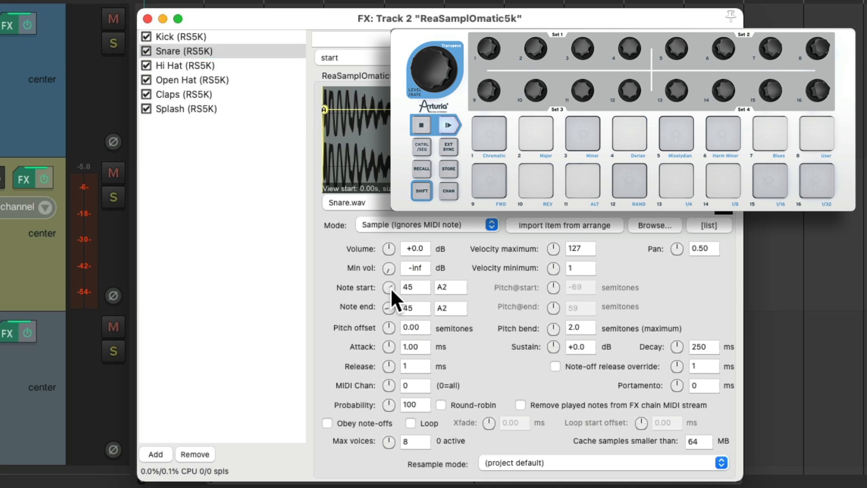
click(184, 65)
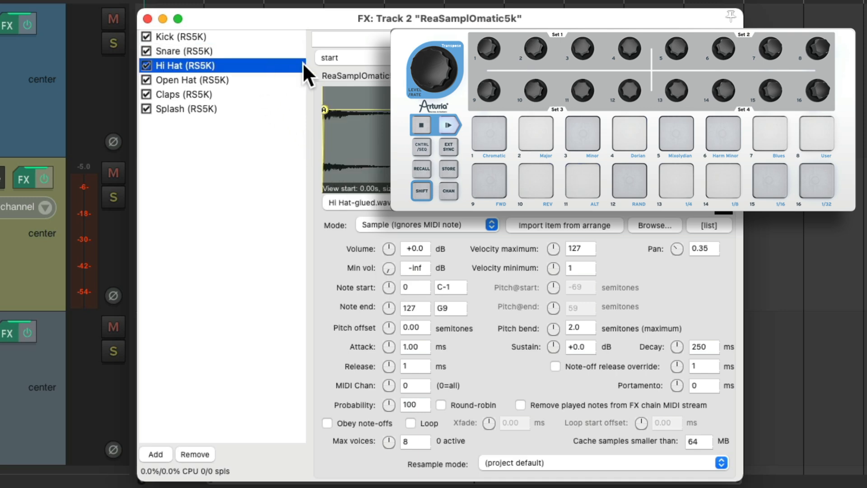
mouse_move(398, 299)
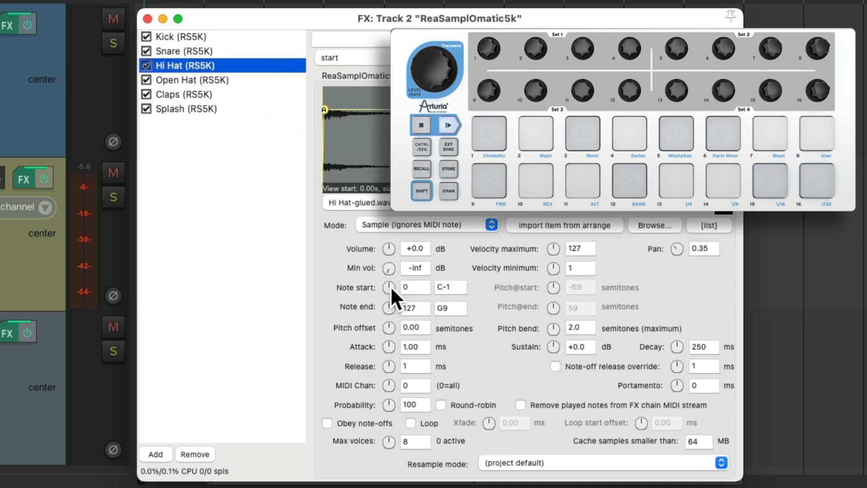
click(191, 79)
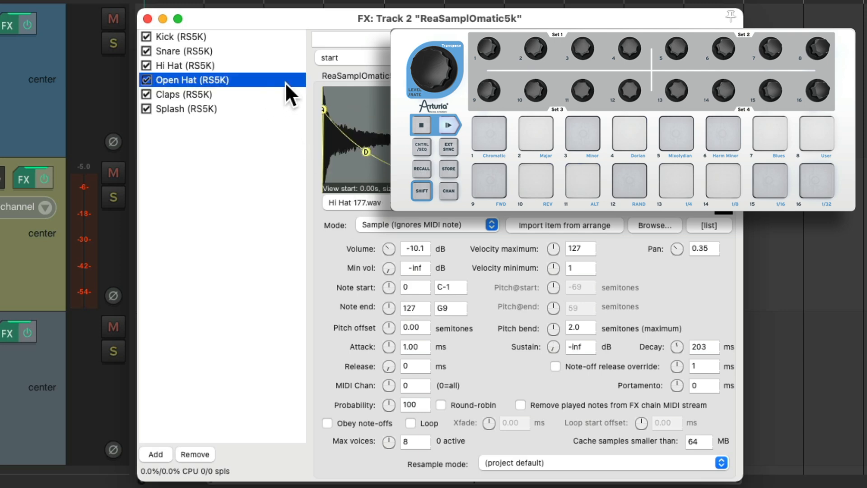
mouse_move(395, 297)
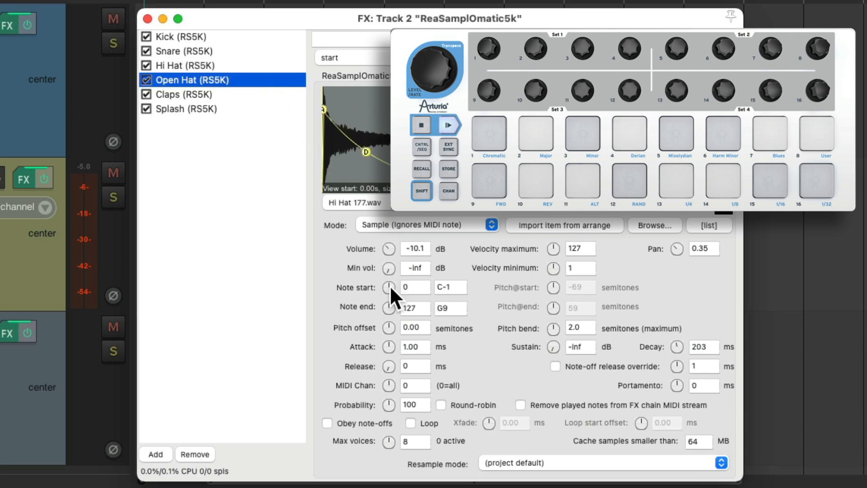
click(190, 94)
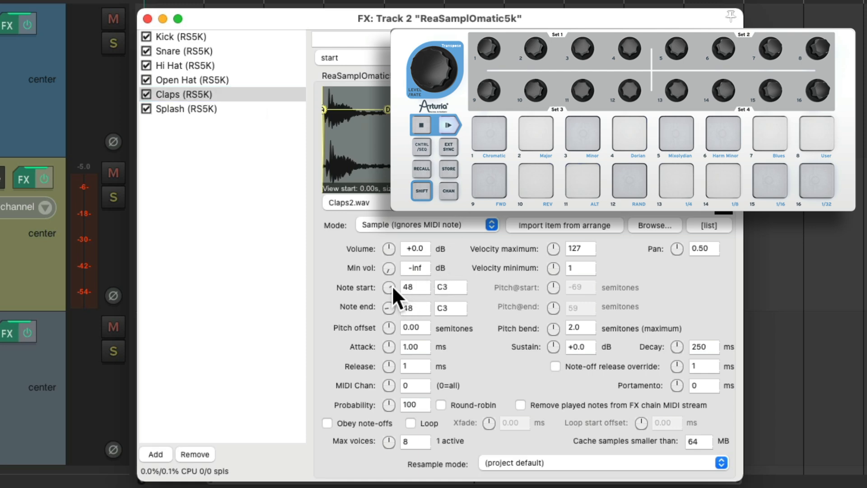
click(186, 108)
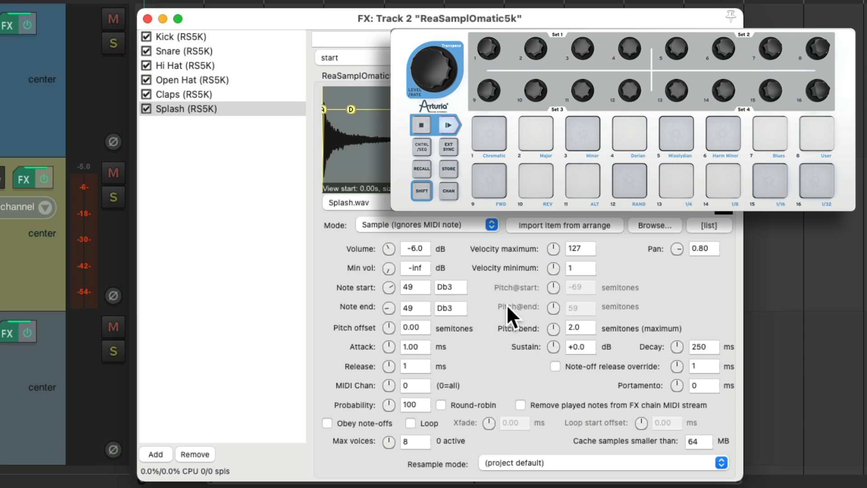
Verify Hi Hat on Bb2 and Splash on Db3, then close track 2's effects chain
click(629, 136)
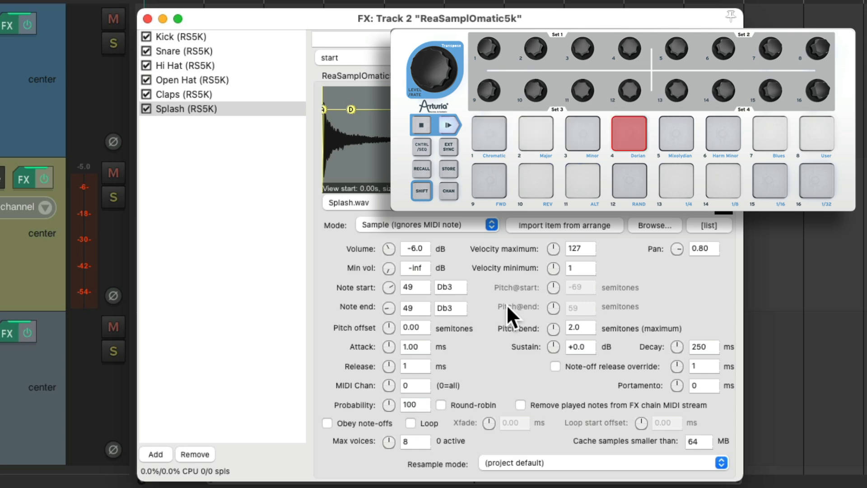
click(628, 136)
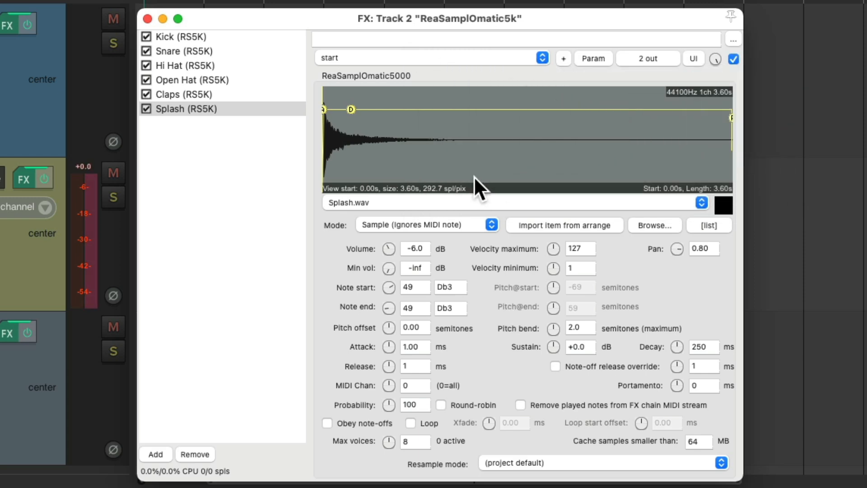
mouse_move(306, 78)
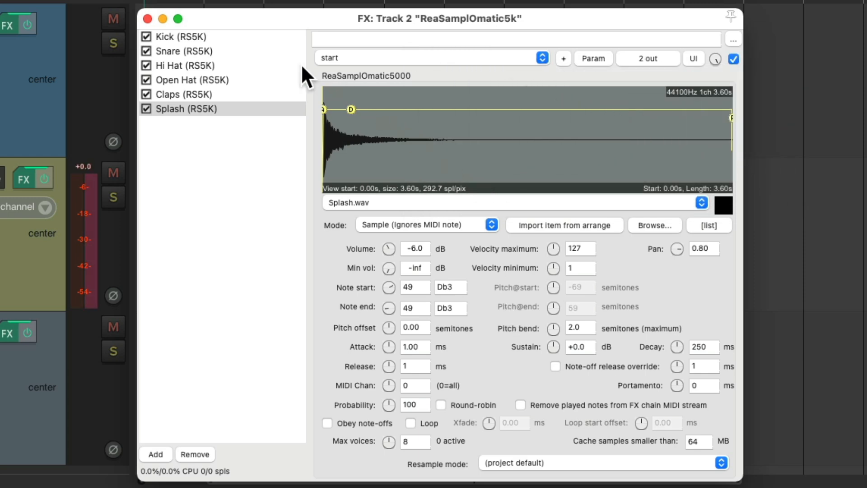
click(193, 65)
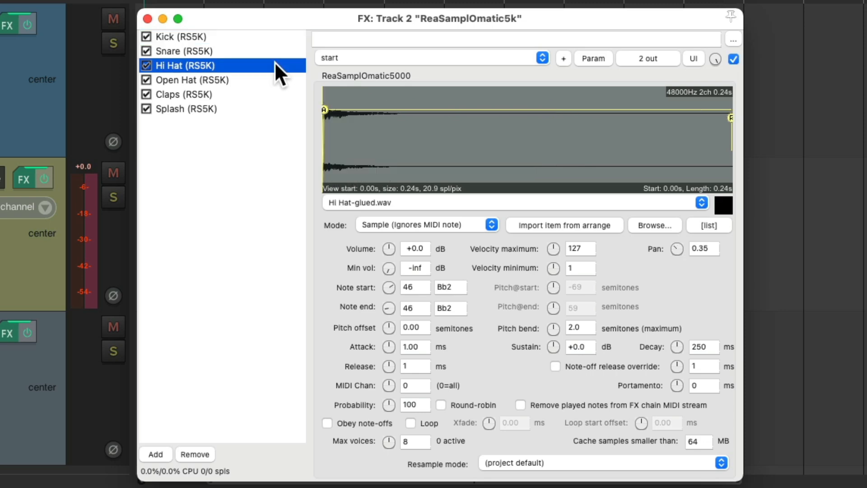
click(188, 109)
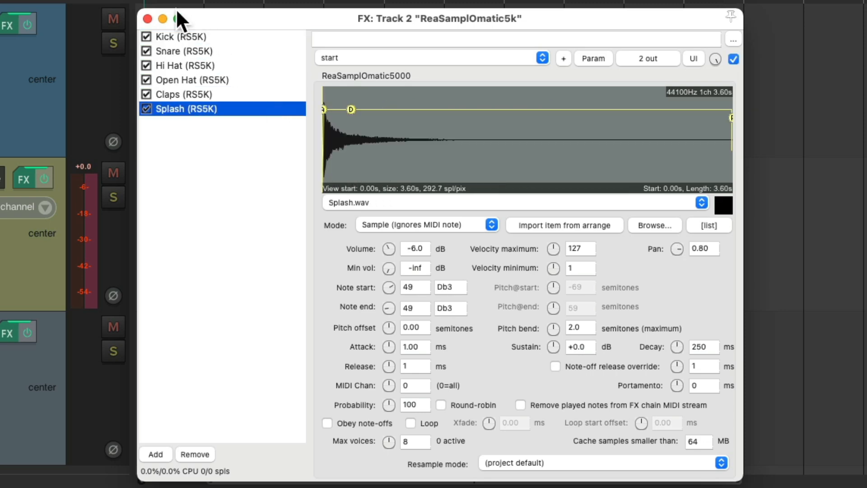
click(147, 18)
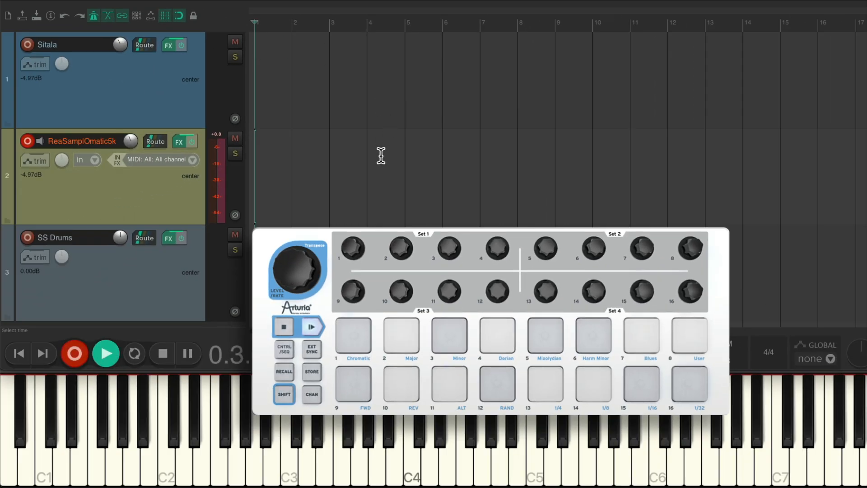
Record a pad MIDI part on the ReaSamplOmatic5k track, then arm SS Drums and show its SSD5
click(352, 337)
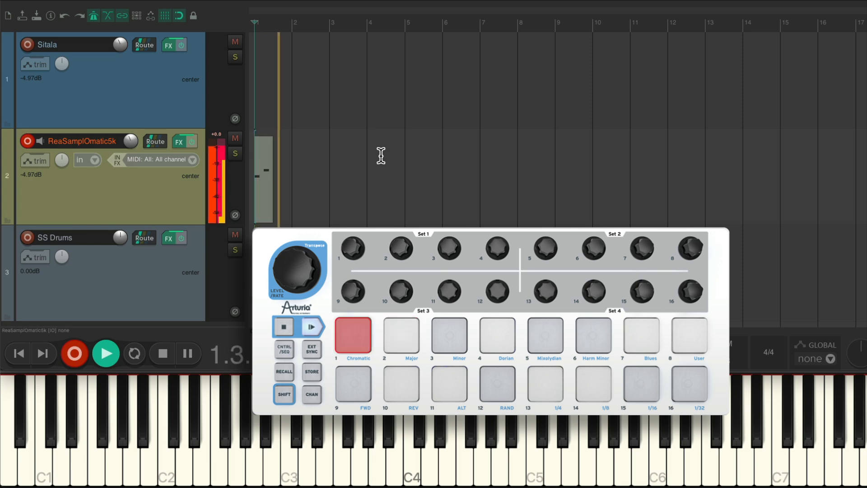
click(400, 338)
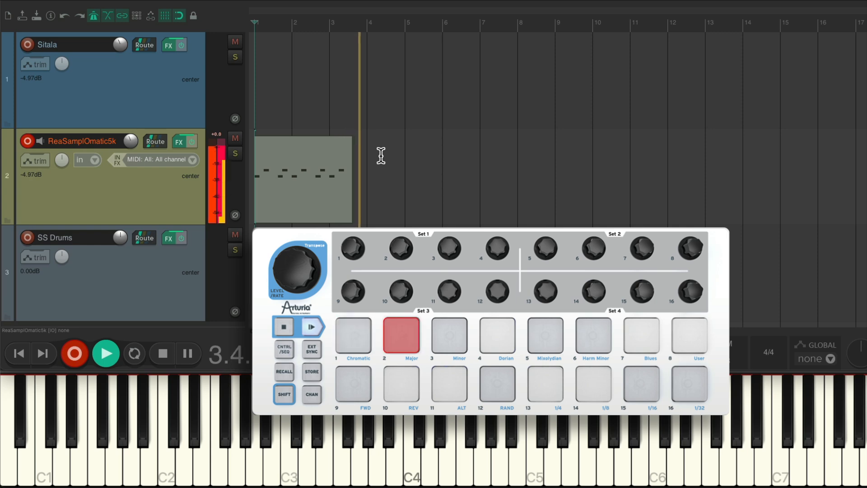
click(401, 336)
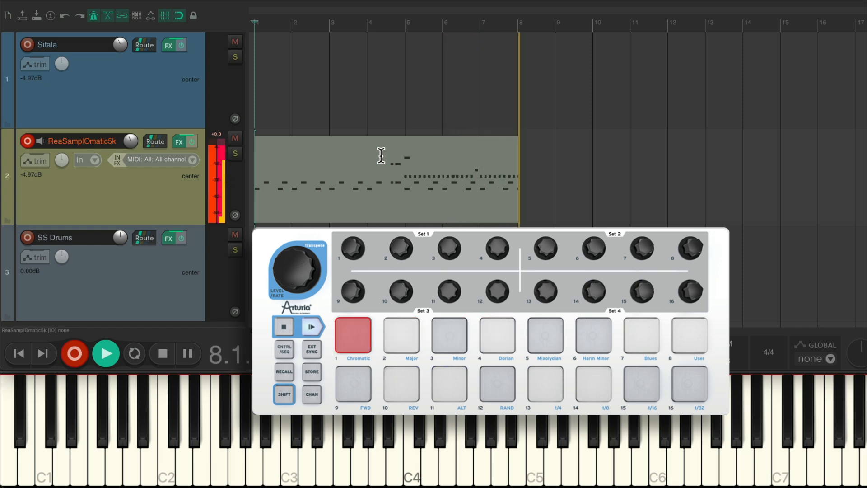
click(448, 338)
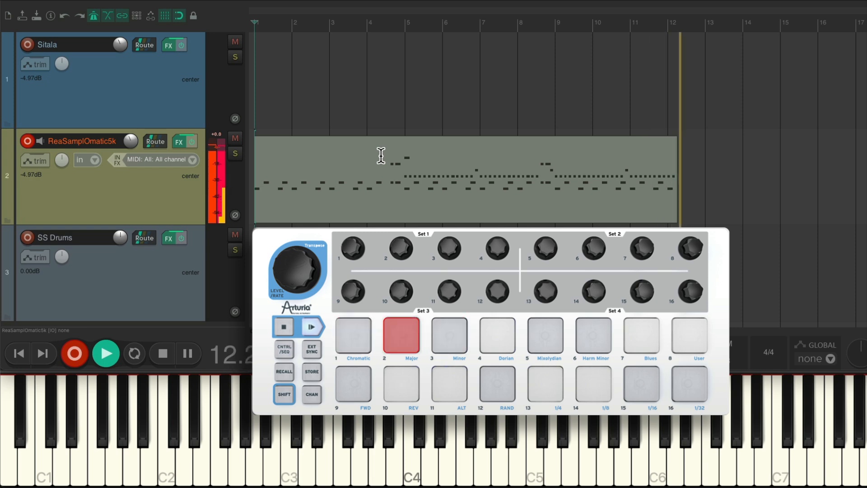
click(448, 337)
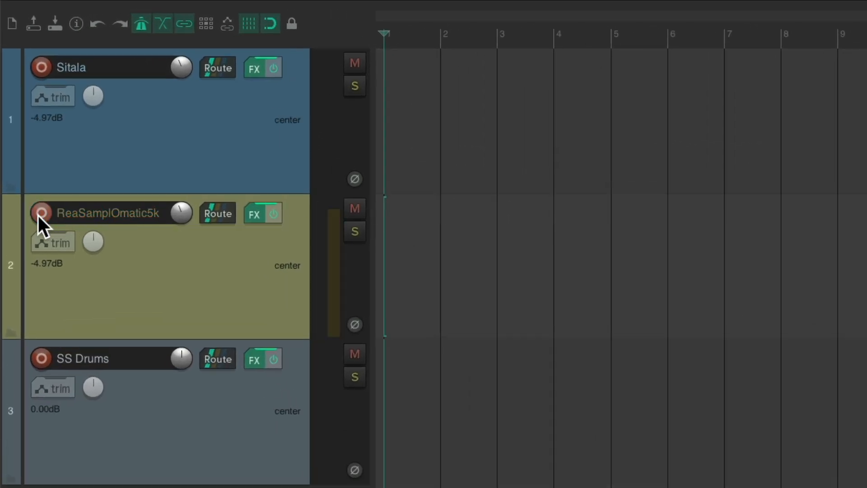
click(74, 359)
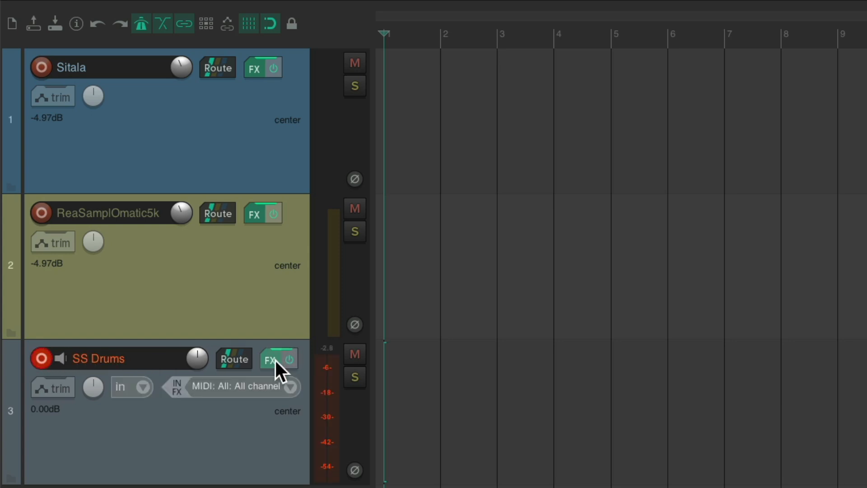
click(271, 358)
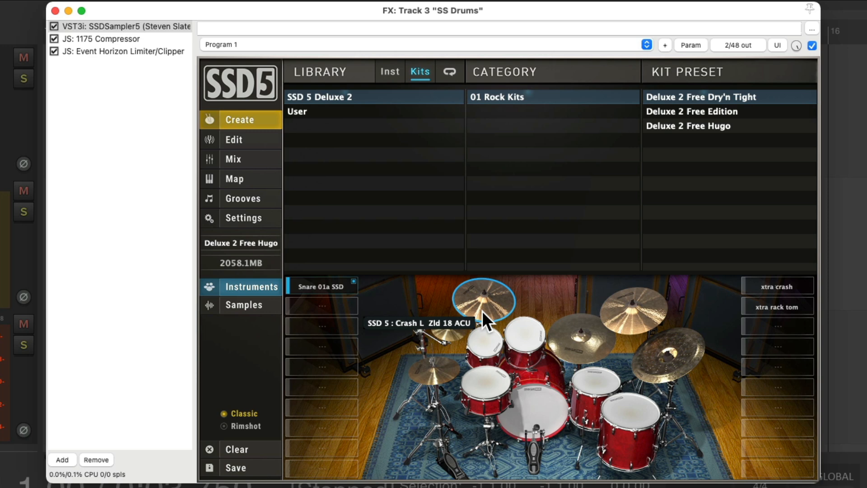
mouse_move(495, 393)
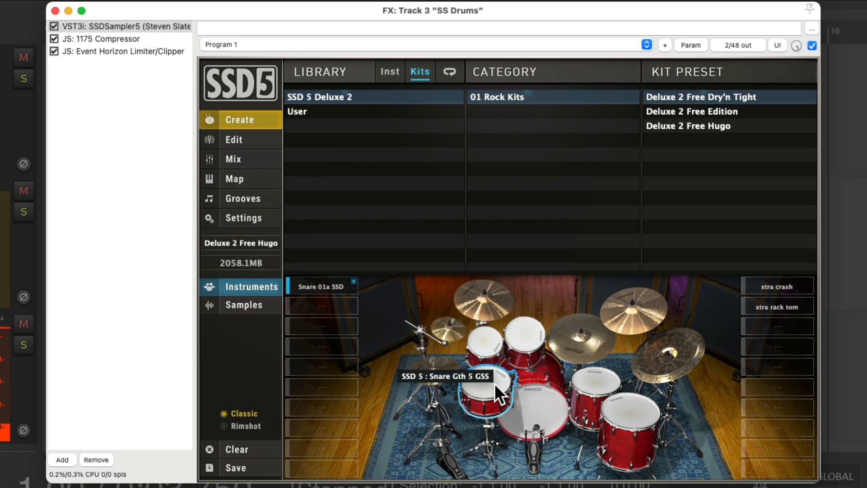
mouse_move(600, 393)
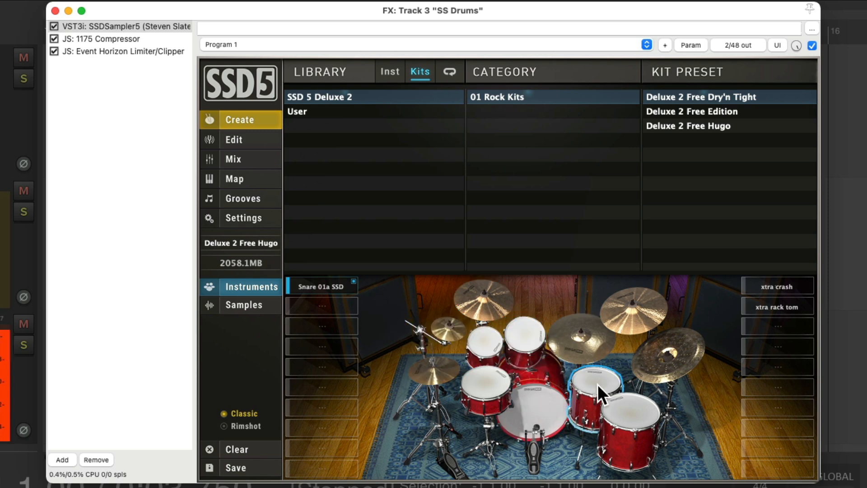
mouse_move(602, 393)
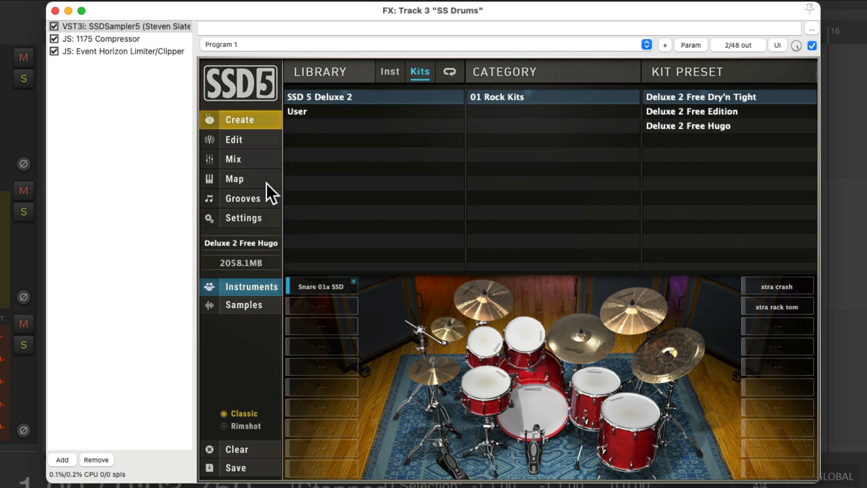
Go to SSD5's Map page and scroll to the kick and snare articulations
click(234, 179)
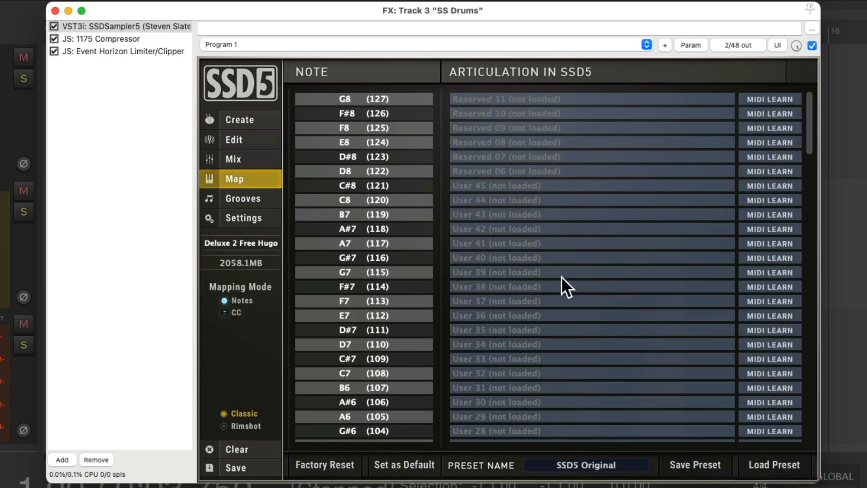
scroll(down, 3)
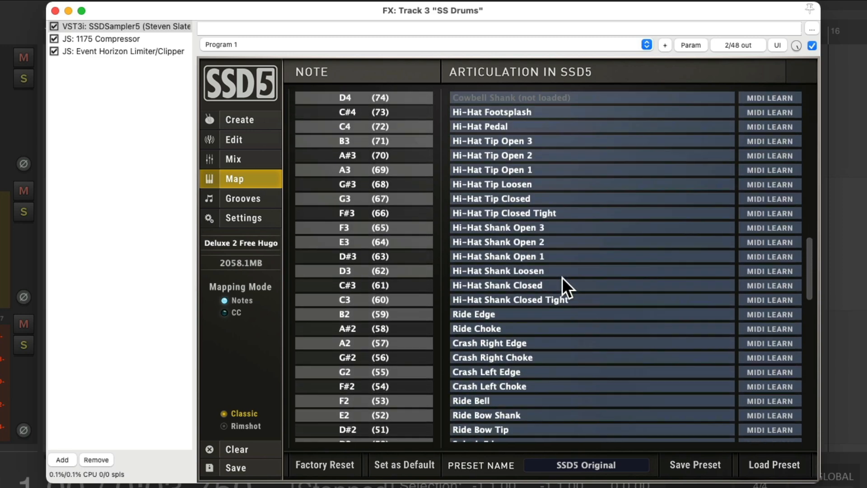
scroll(down, 3)
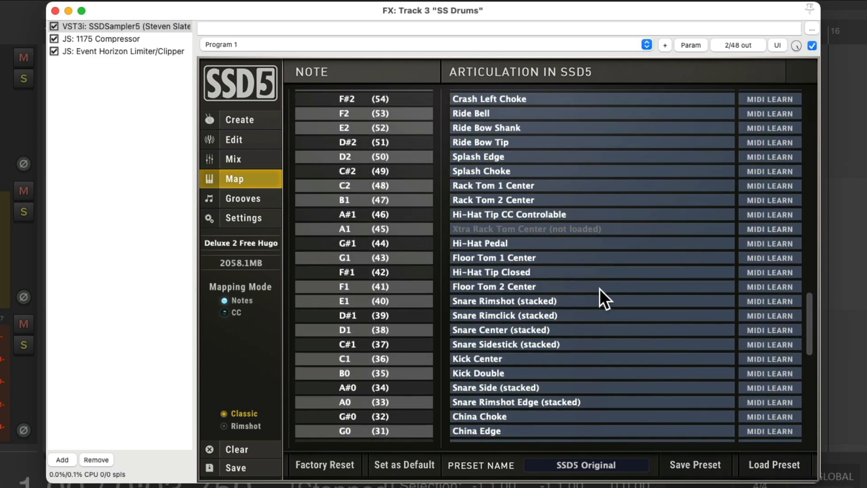
mouse_move(791, 301)
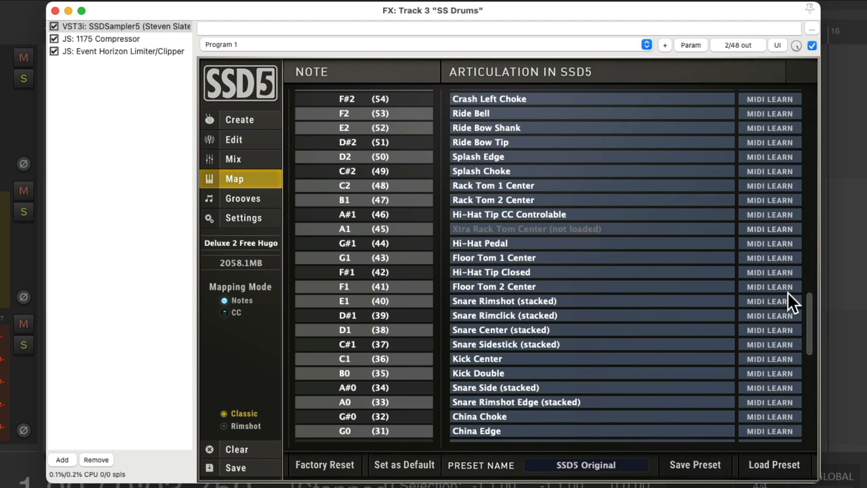
scroll(down, 3)
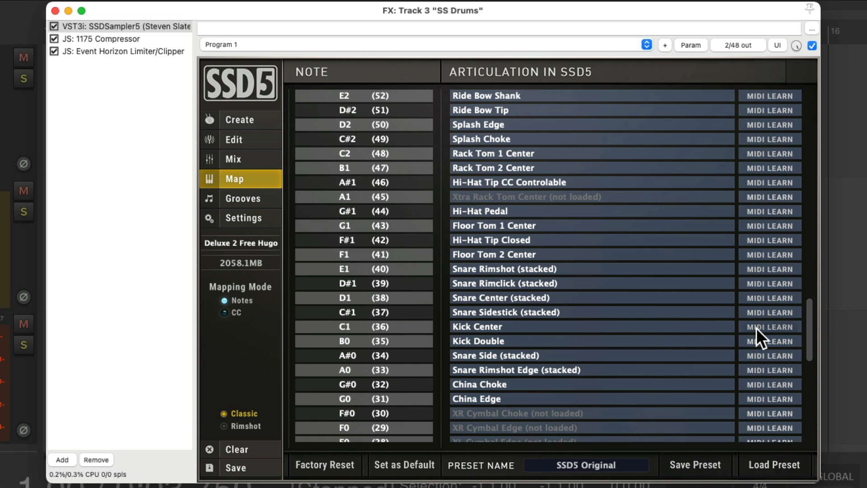
Learn Kick Center onto G#1 and map Snare Center (stacked) to A1 (45)
click(769, 326)
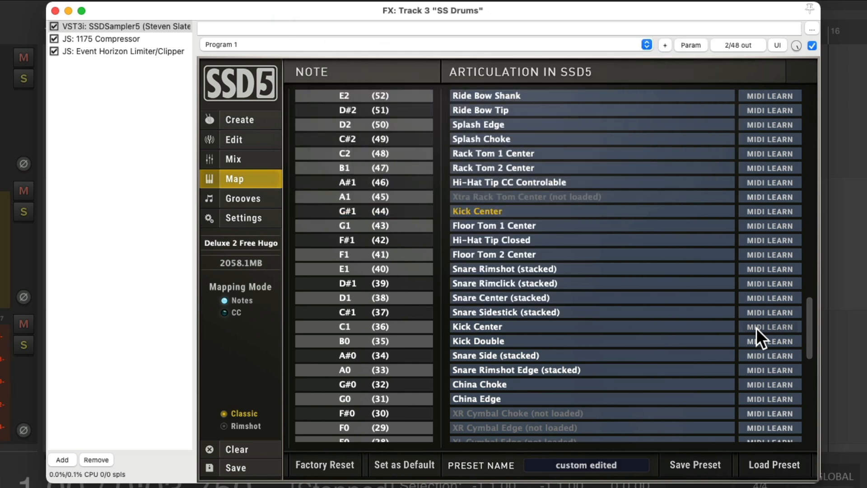
click(363, 297)
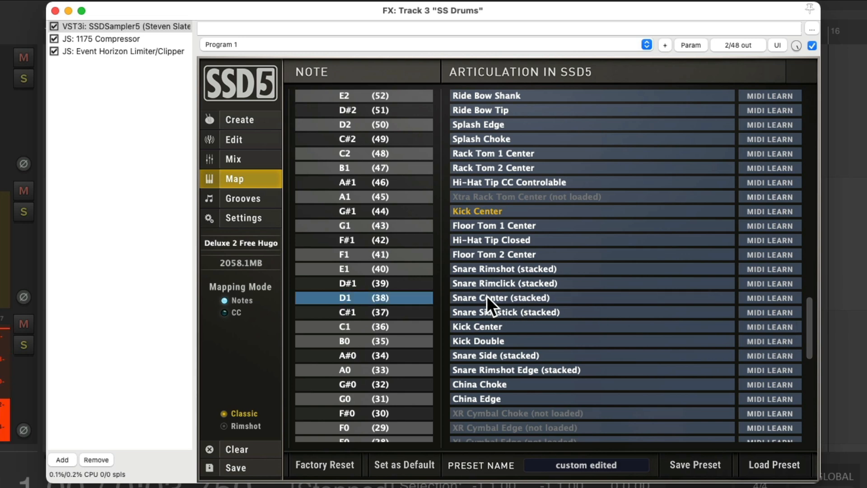
click(770, 297)
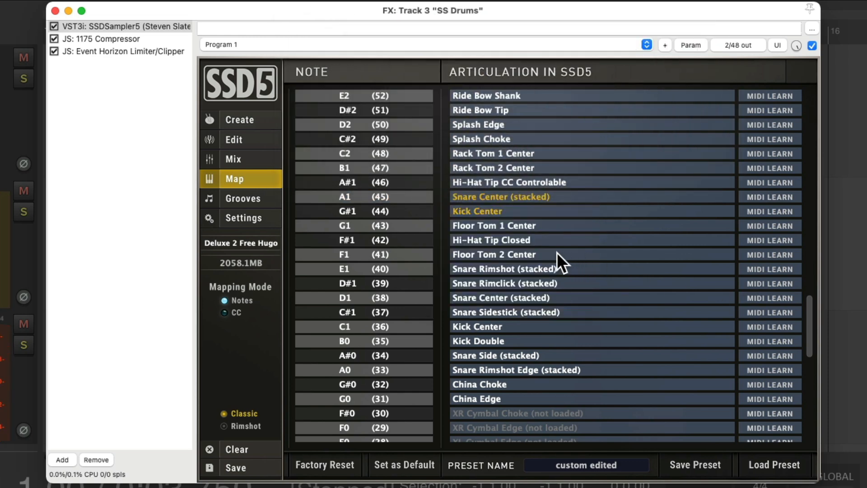
mouse_move(760, 252)
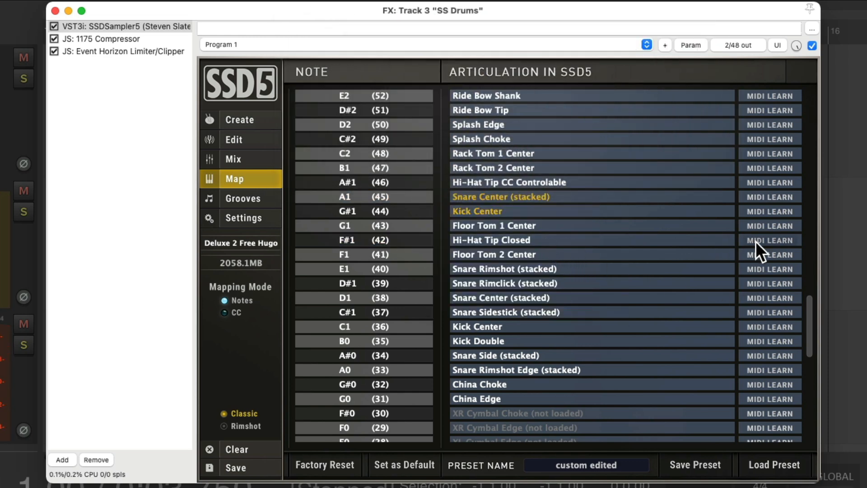
MIDI-learn Hi-Hat Tip Closed to A#1 (46) and Hi-Hat Shank Open 3 to B1 (47)
click(769, 241)
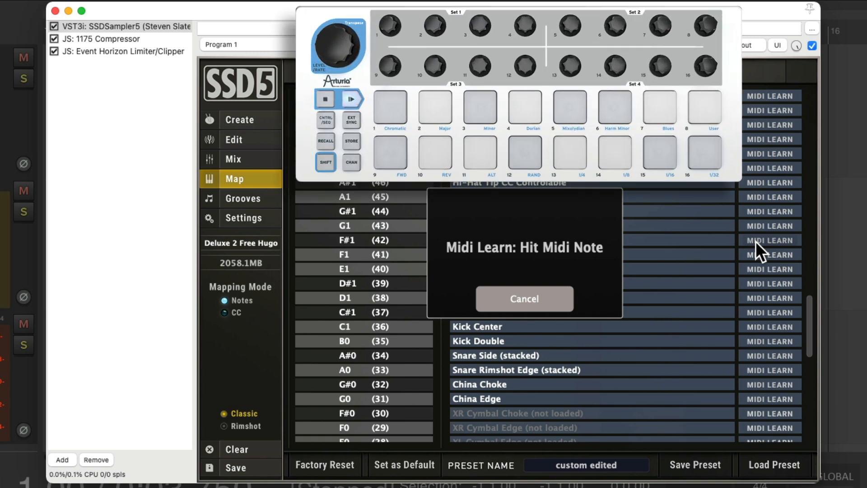
click(522, 299)
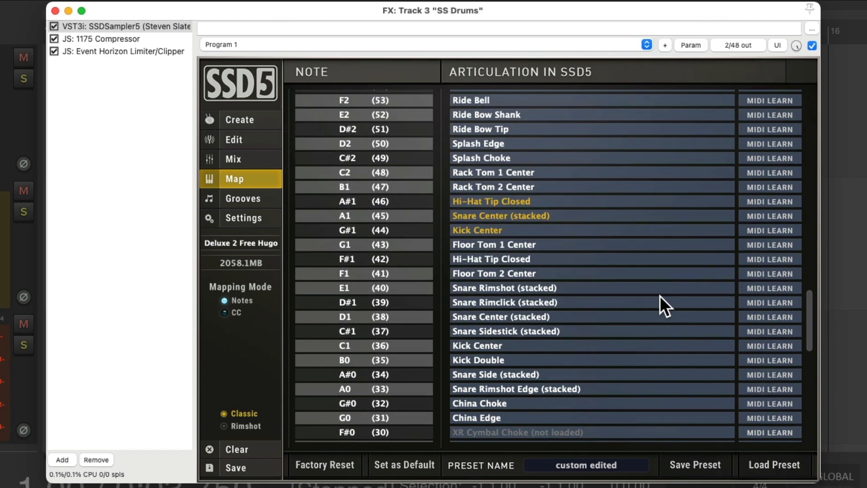
scroll(up, 3)
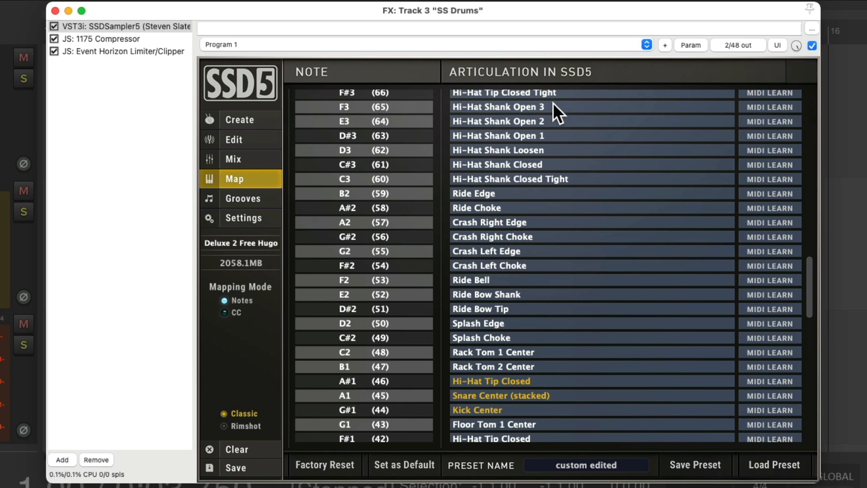
mouse_move(732, 122)
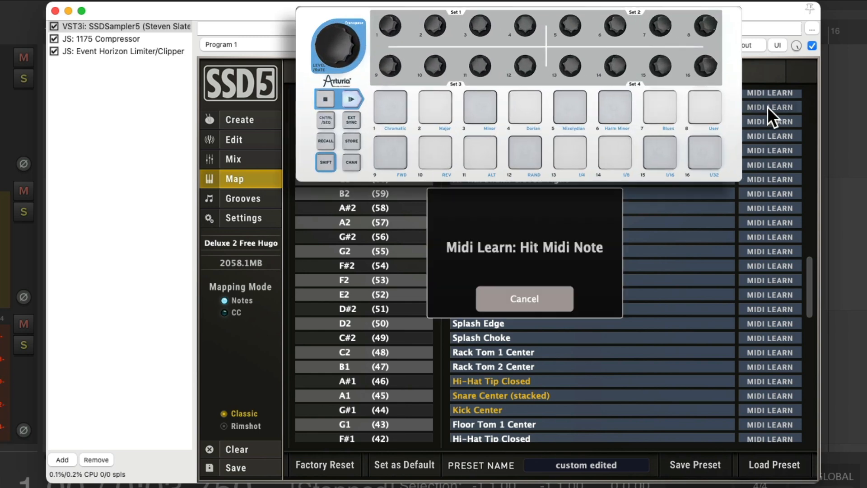
click(523, 298)
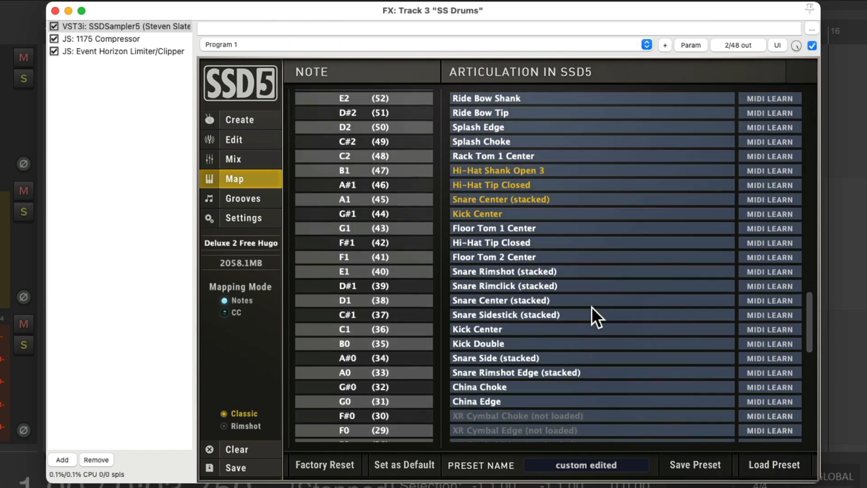
Audition China Edge and MIDI-learn it to note C2 (48) from a pad
scroll(down, 3)
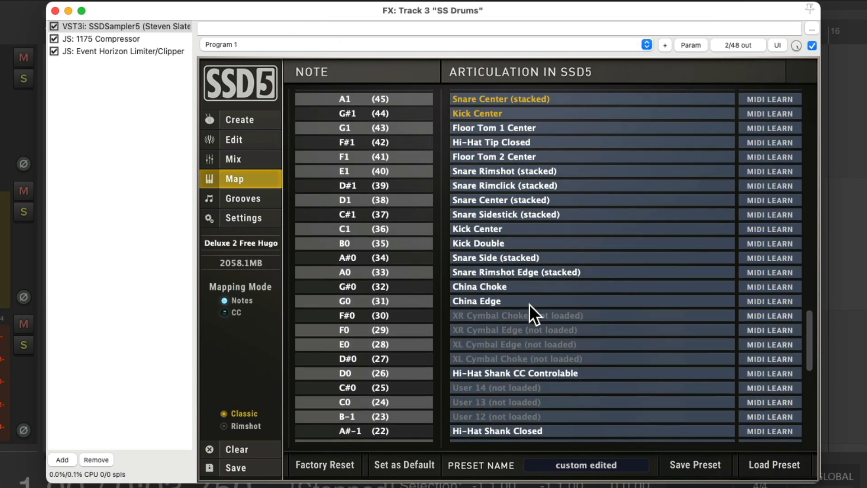
click(363, 300)
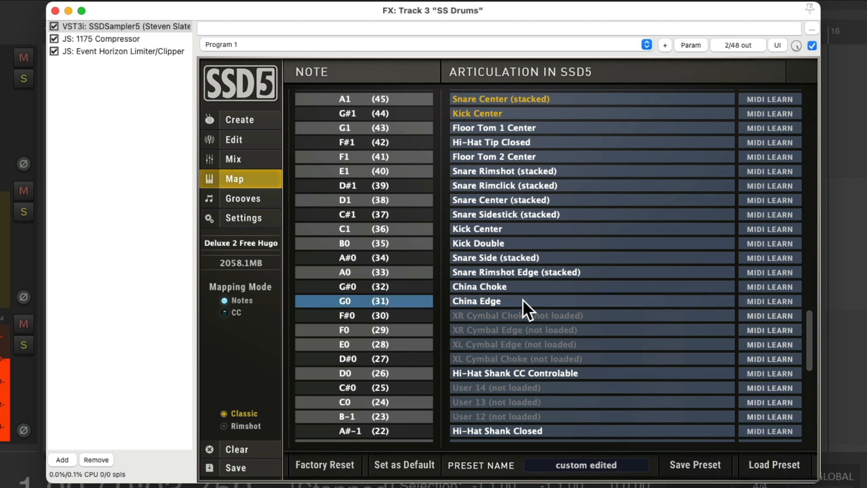
click(363, 299)
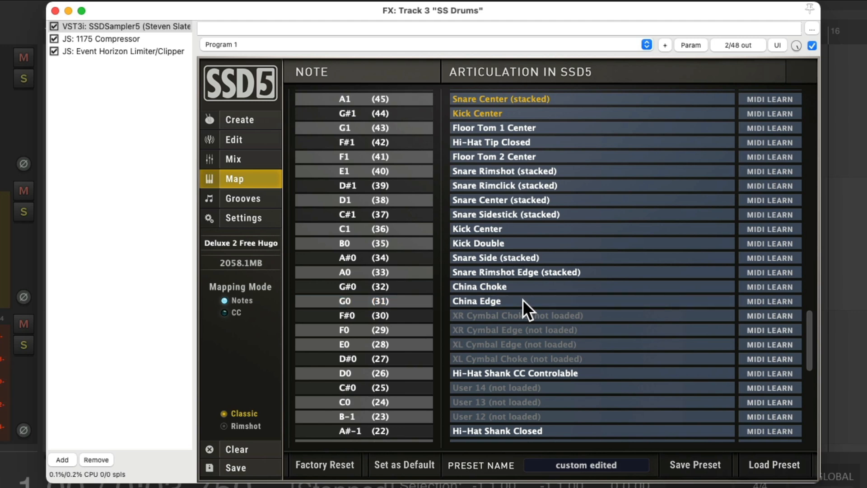
mouse_move(705, 307)
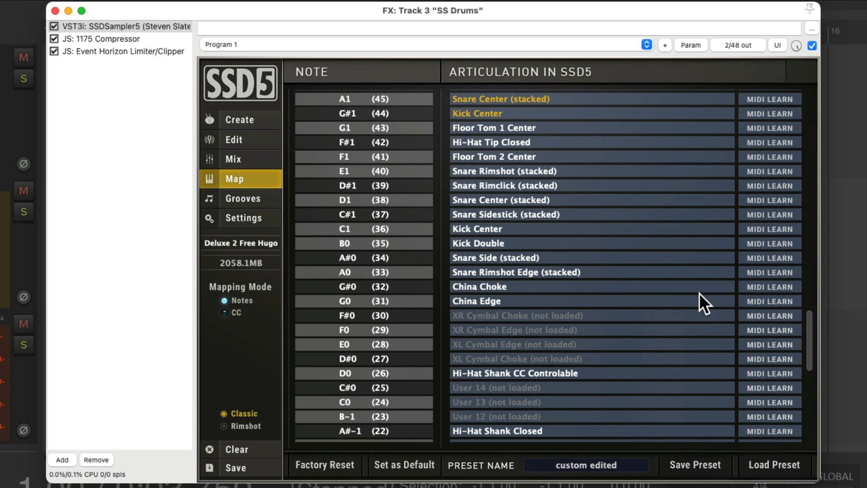
click(770, 301)
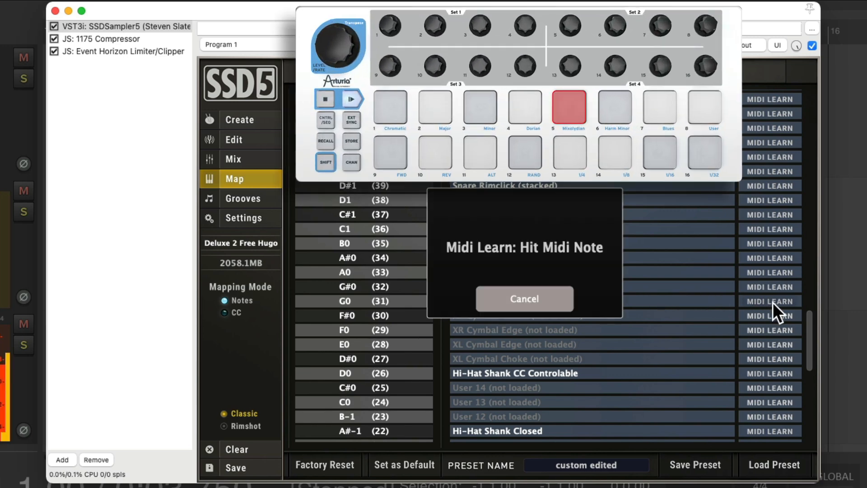
click(522, 298)
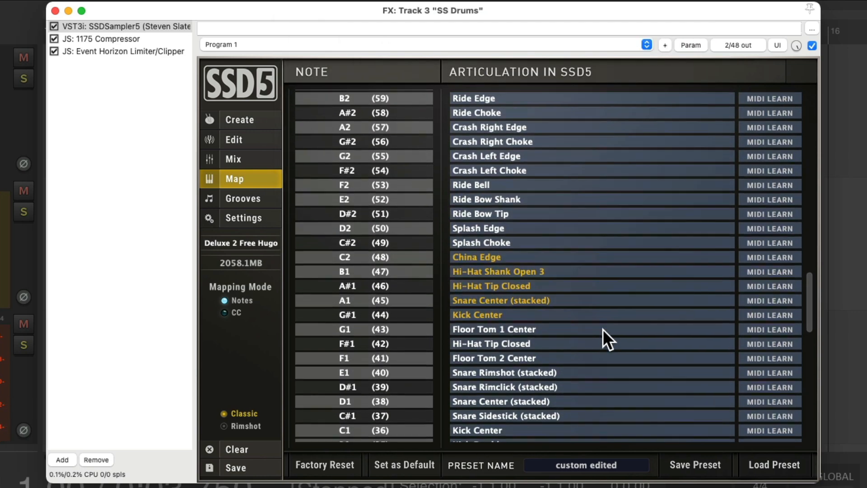
MIDI-learn Splash Edge to note C#2 (49), then test the remapped pads
scroll(up, 3)
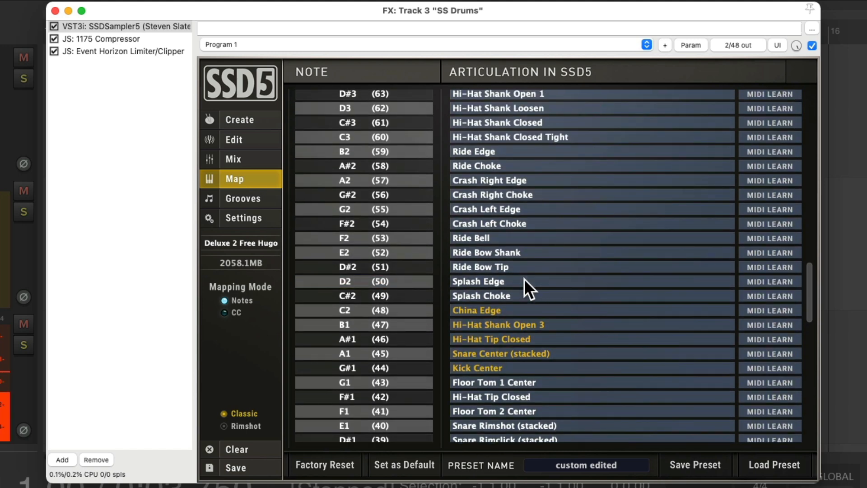
mouse_move(757, 290)
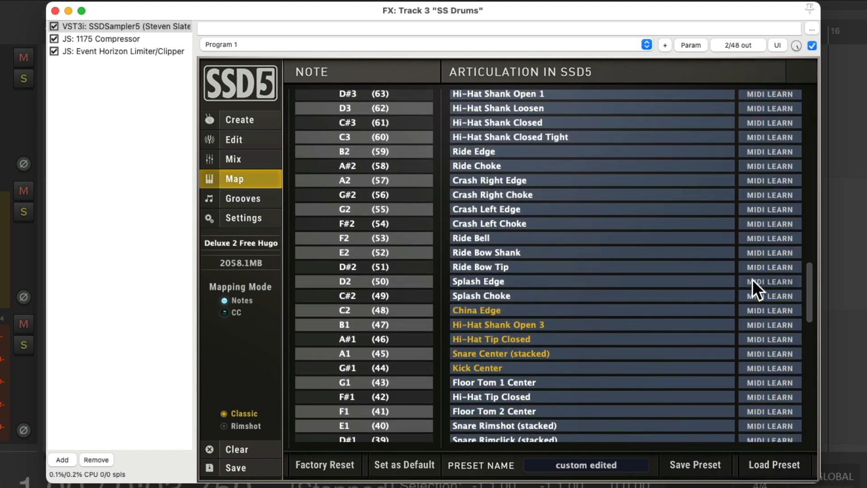
click(770, 282)
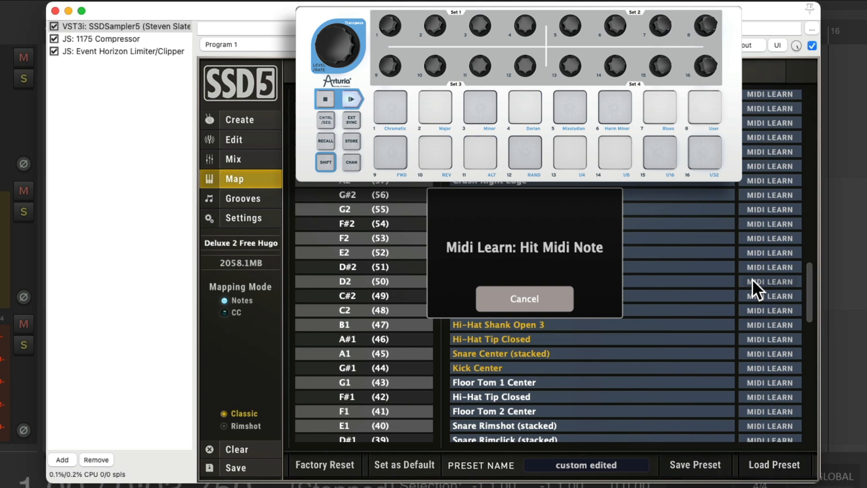
click(524, 298)
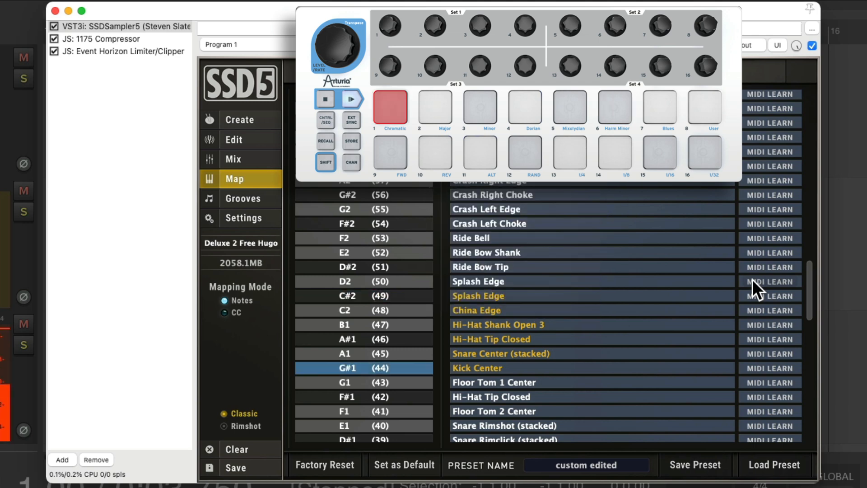
click(614, 105)
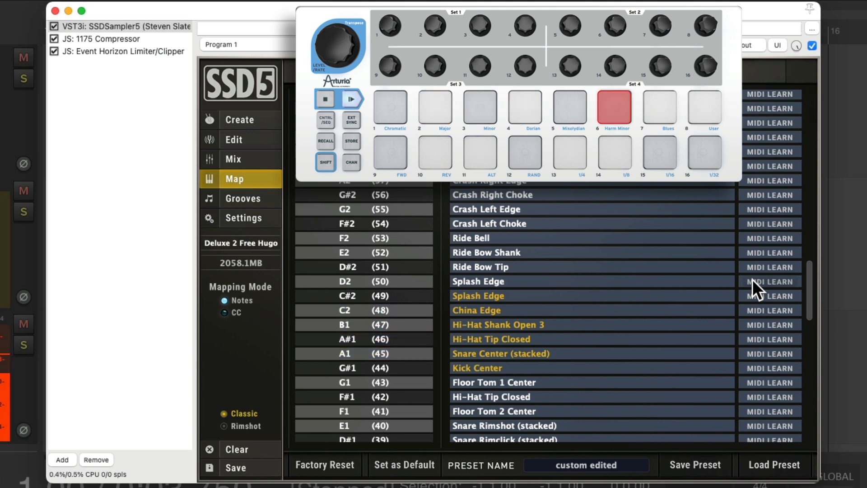
click(614, 108)
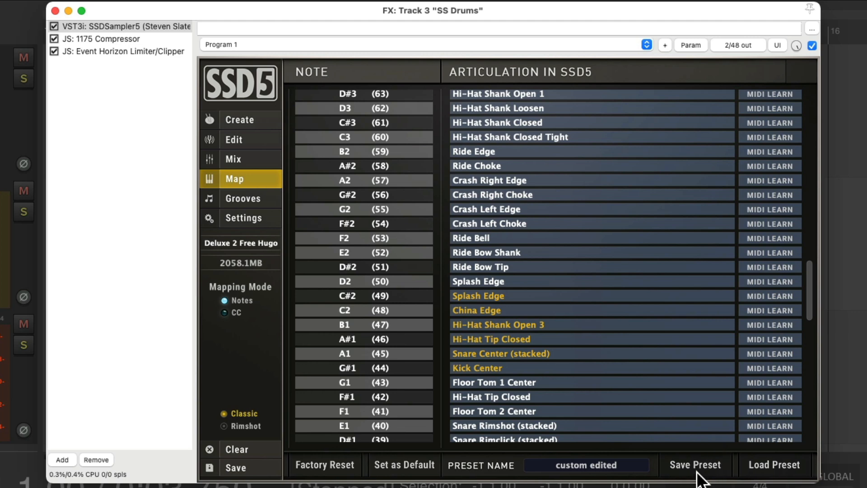
mouse_move(767, 483)
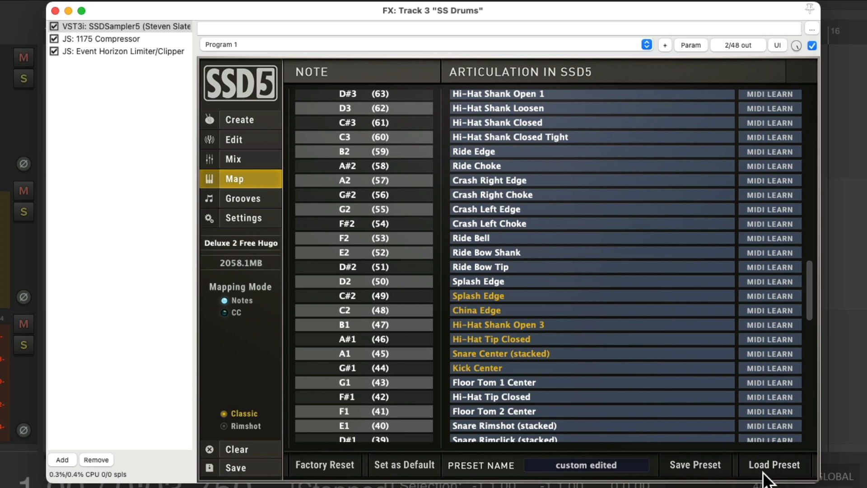
mouse_move(76, 16)
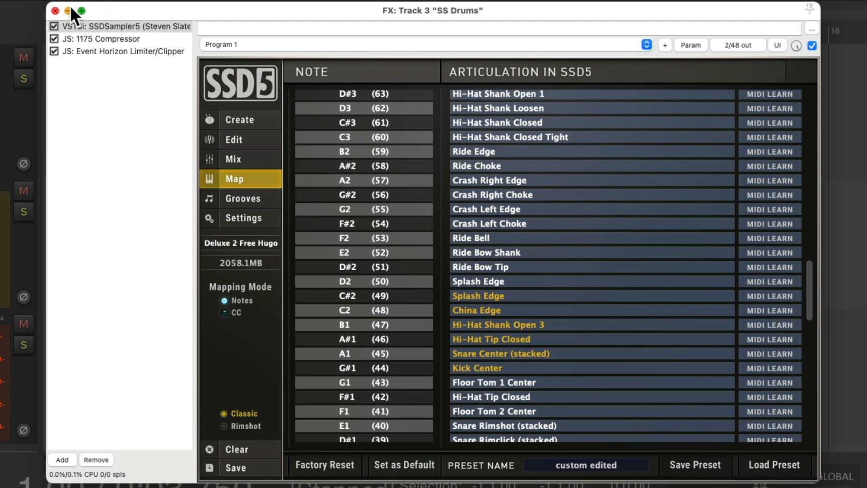
Close the SSD5 window and record a MIDI drum part on the SS Drums track, then stop
click(55, 11)
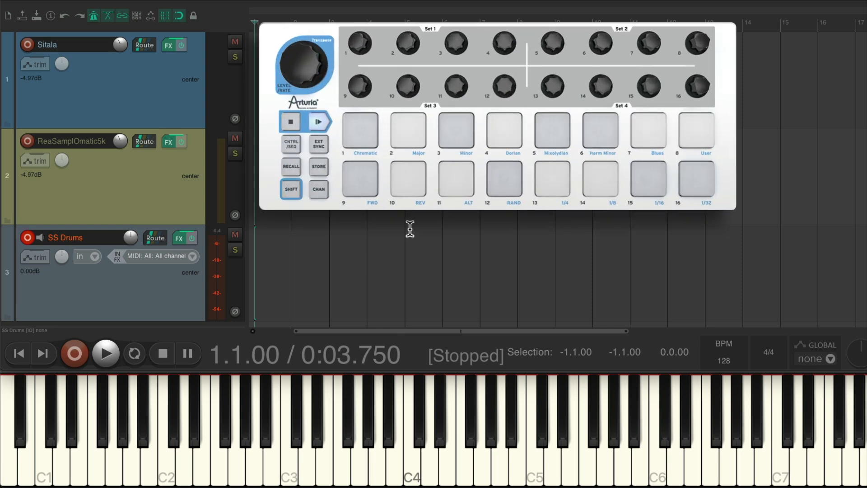
click(105, 353)
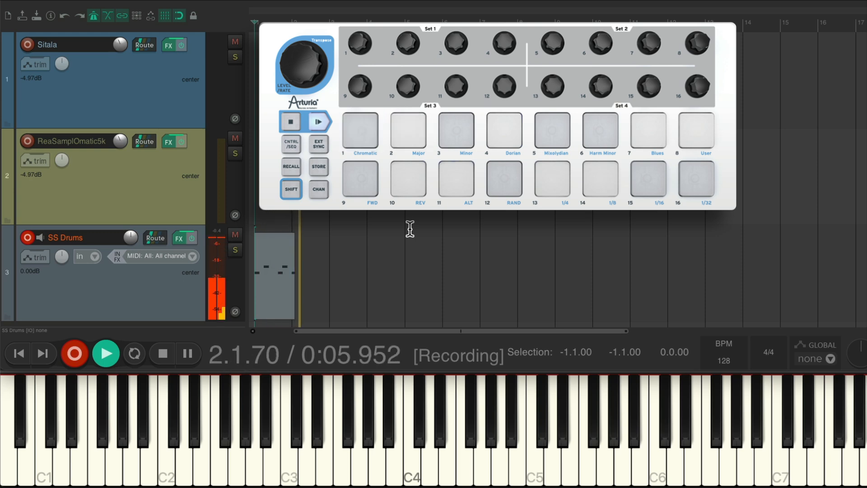
click(407, 131)
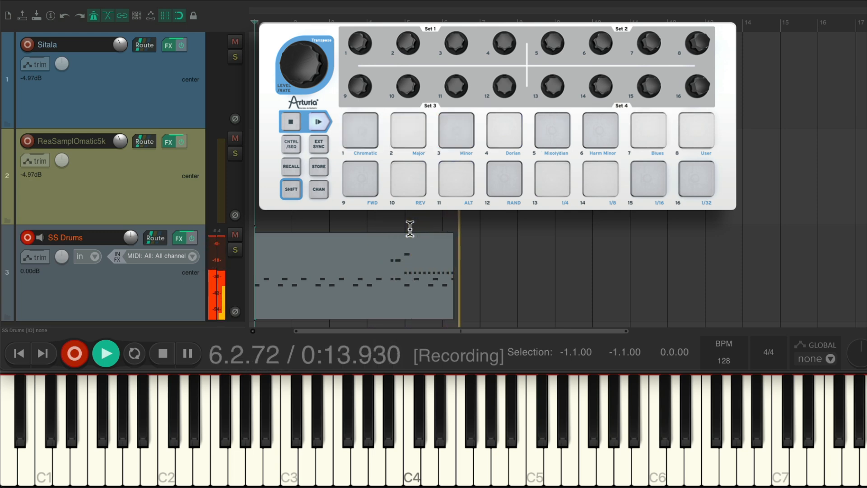
click(455, 131)
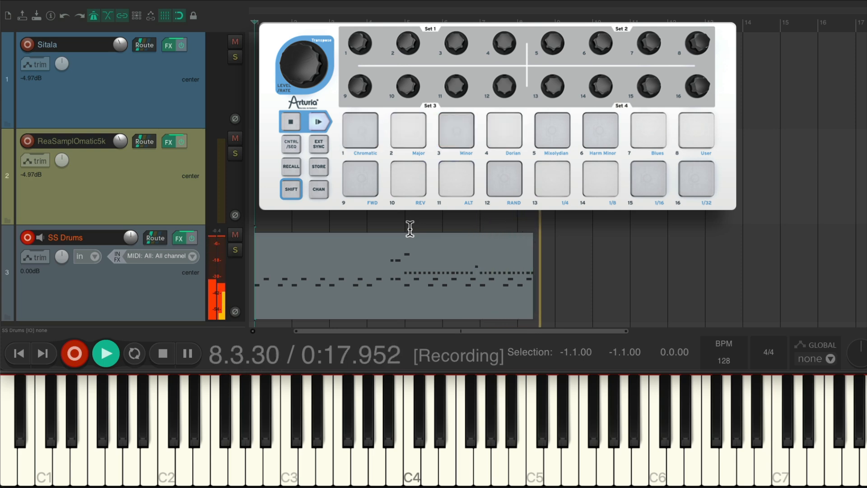
click(359, 133)
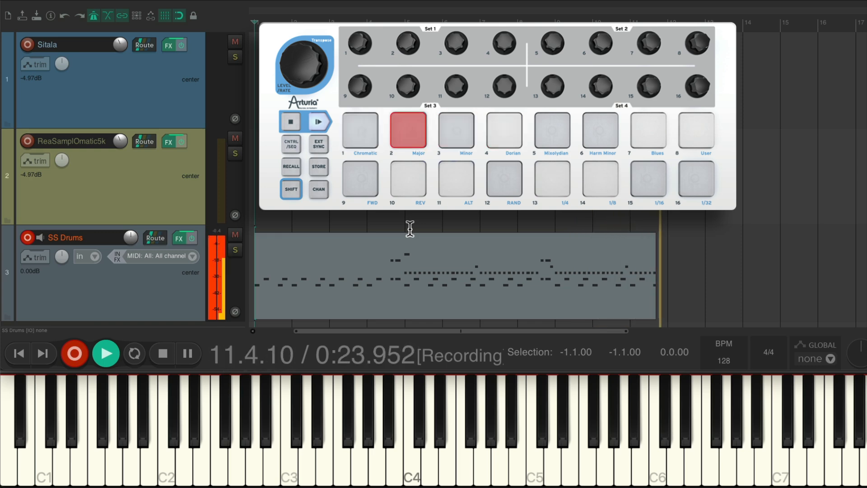
click(551, 133)
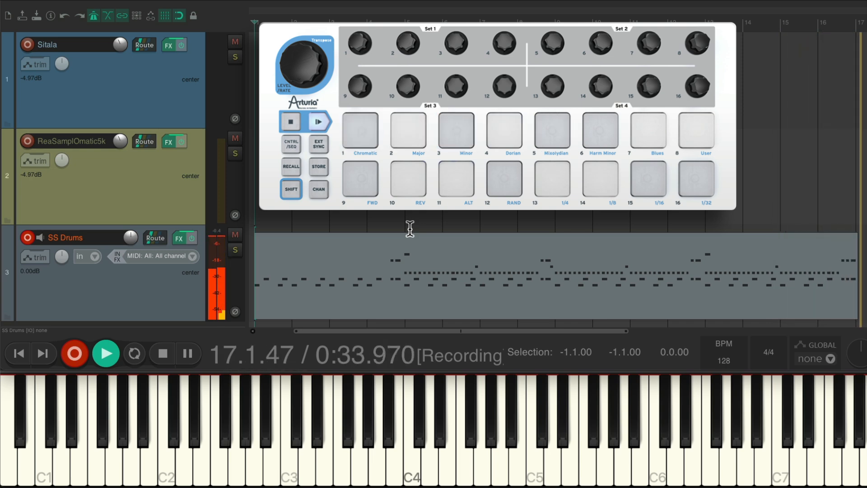
click(162, 353)
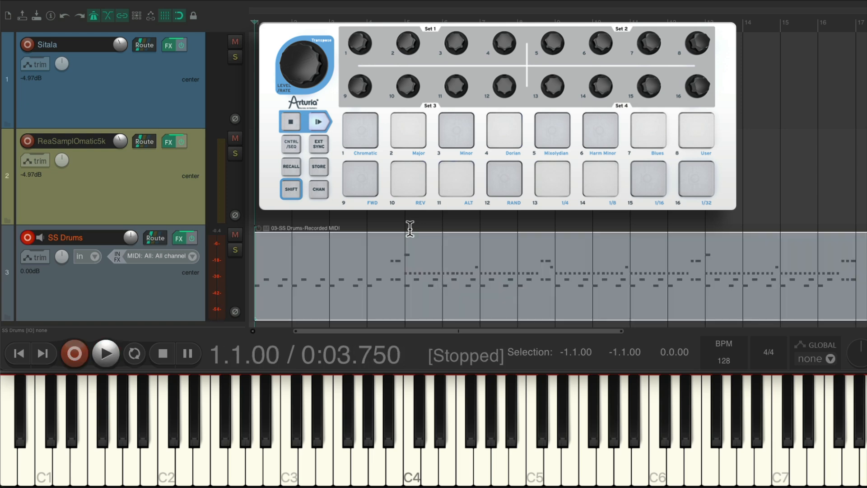